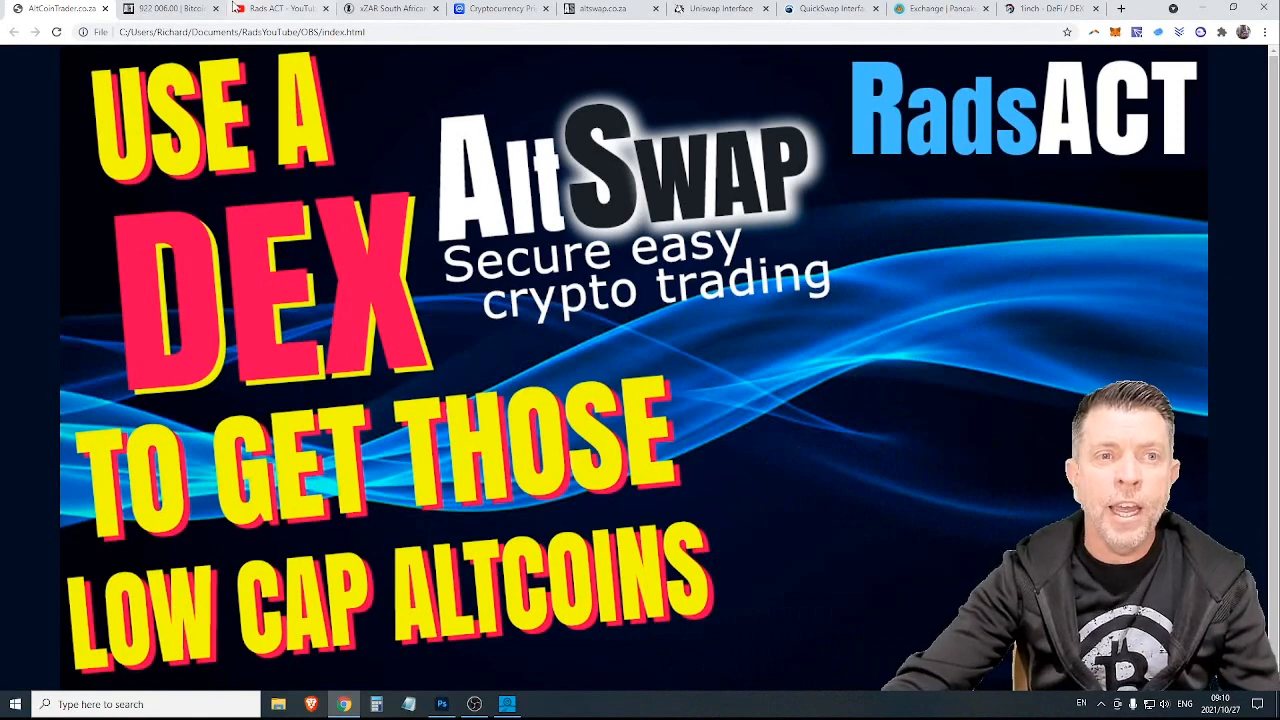
- Switch to the AltCoinTrader tab showing the BTC/xZAR market around R 922 502
click(510, 8)
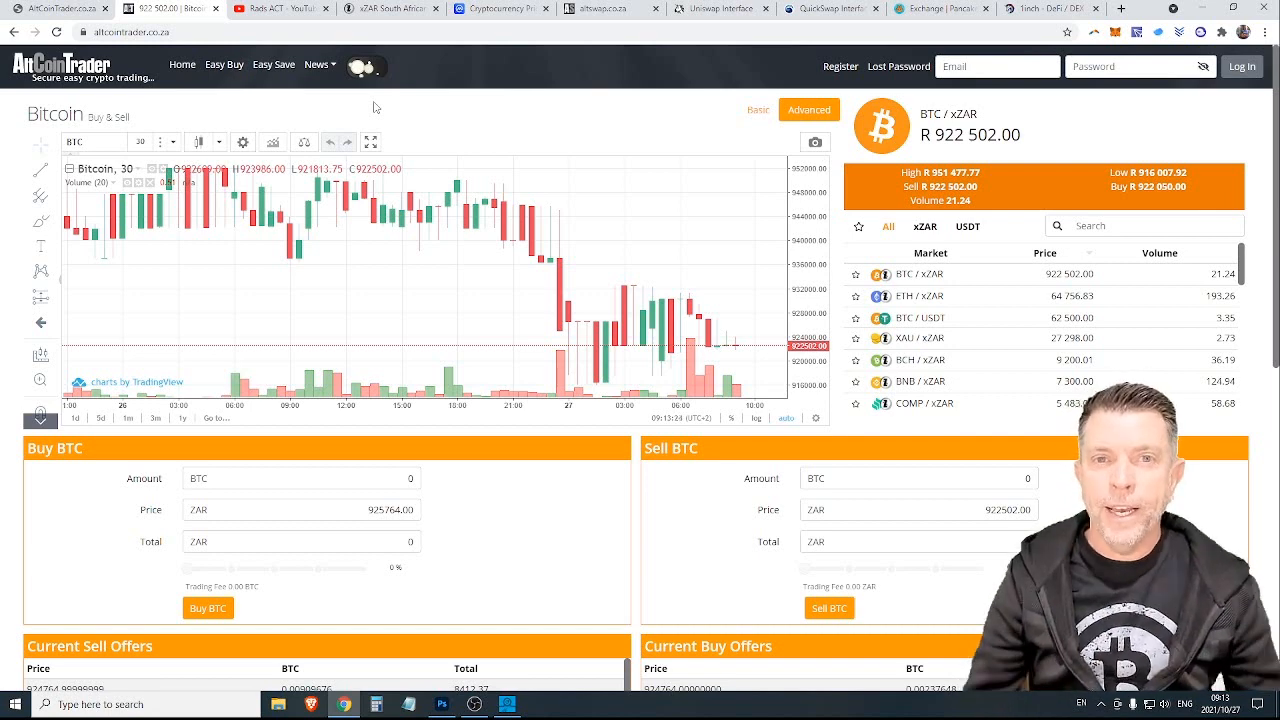
mouse_move(512, 96)
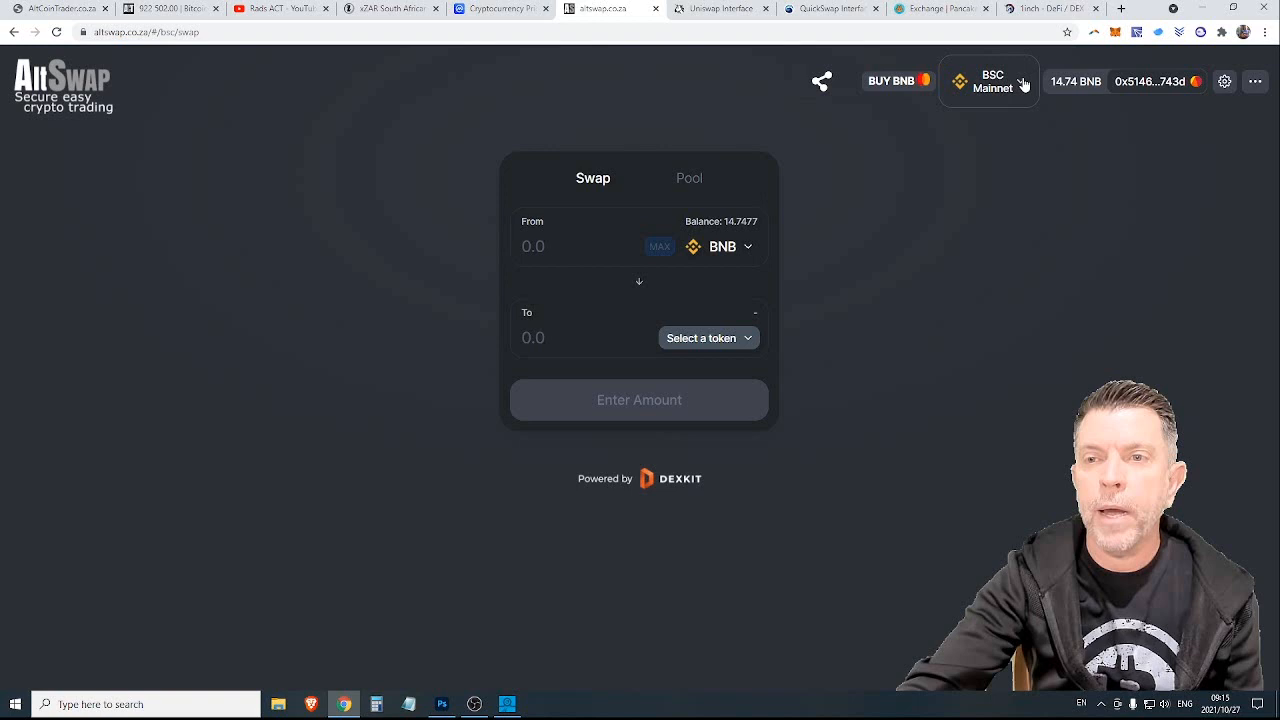
click(988, 80)
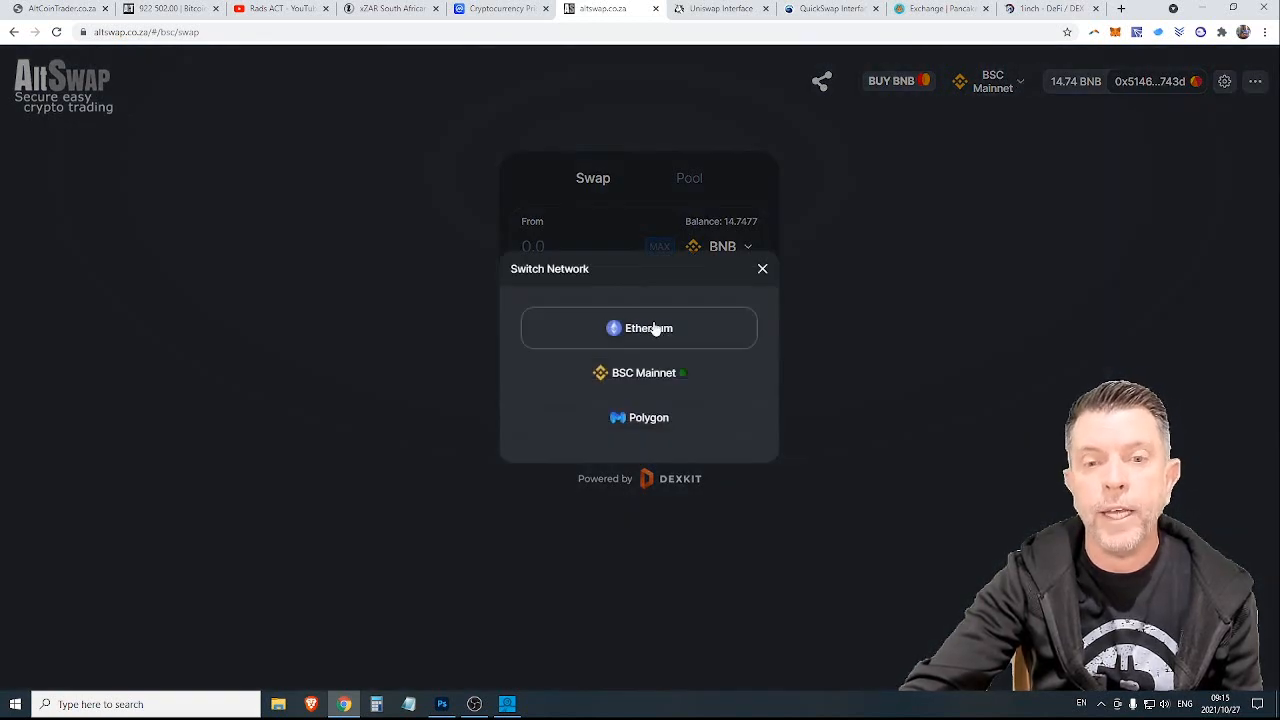
mouse_move(670, 322)
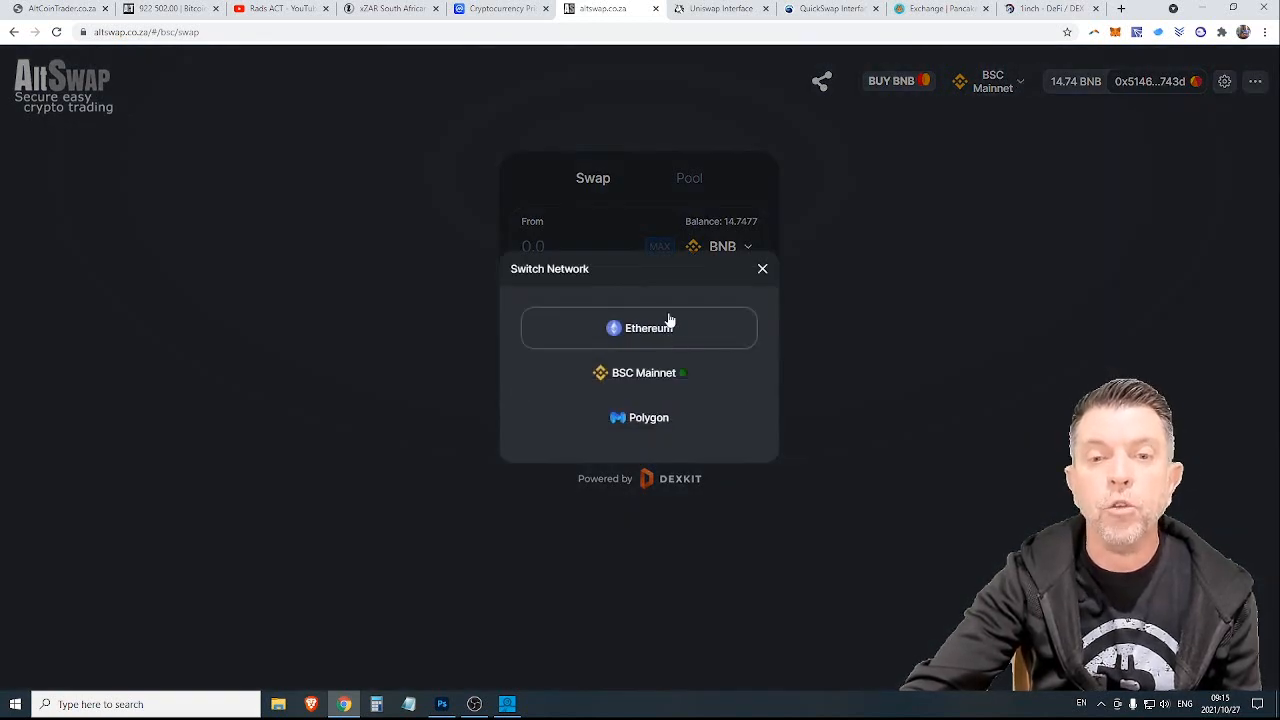
mouse_move(700, 336)
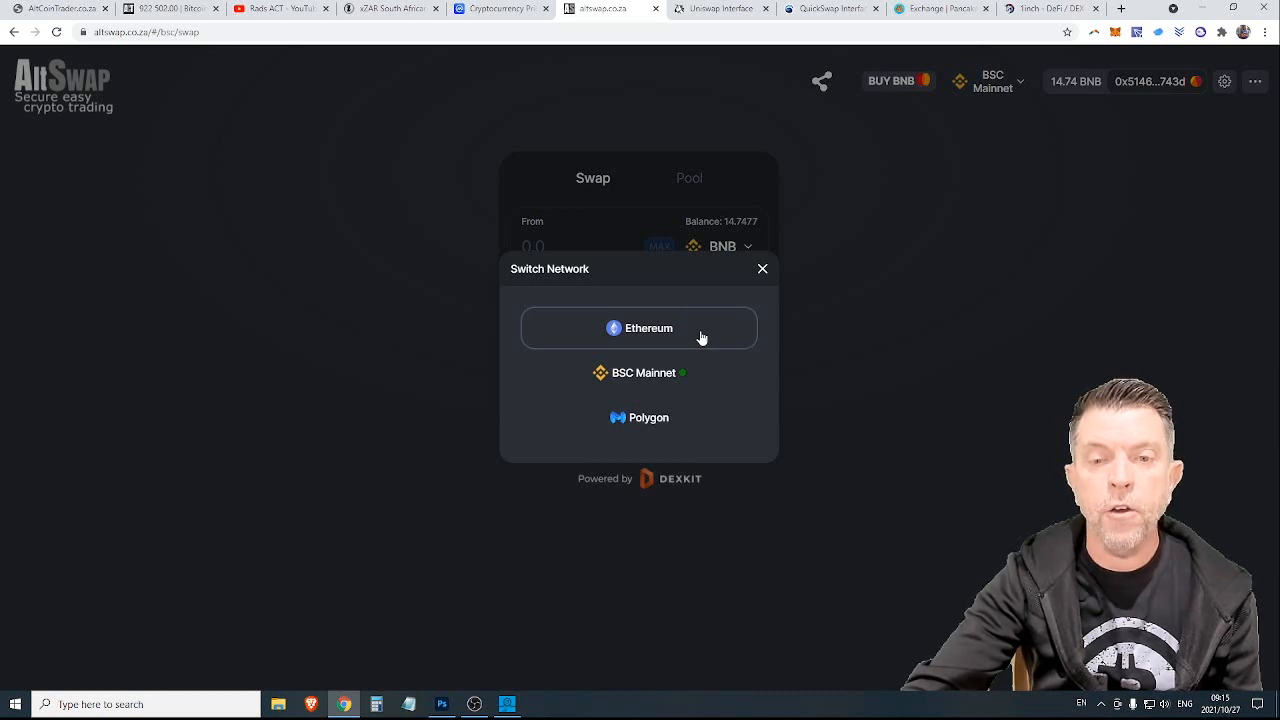
mouse_move(698, 416)
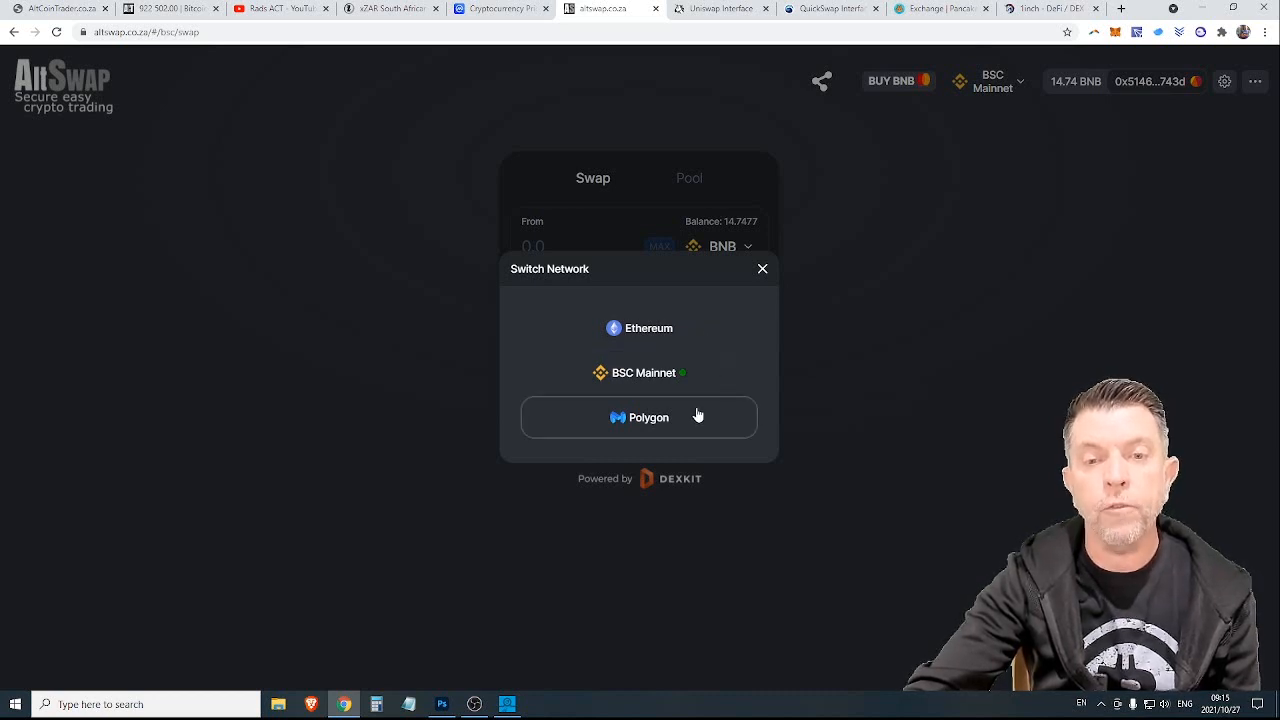
mouse_move(924, 344)
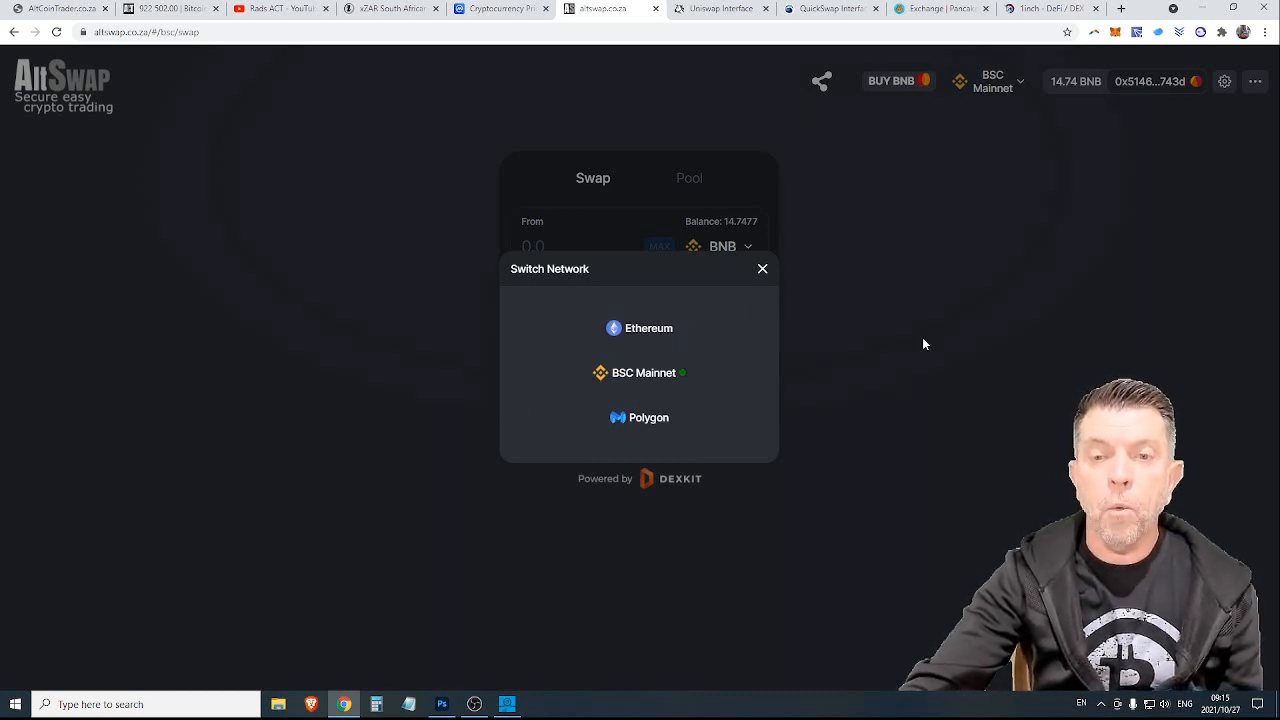
click(762, 268)
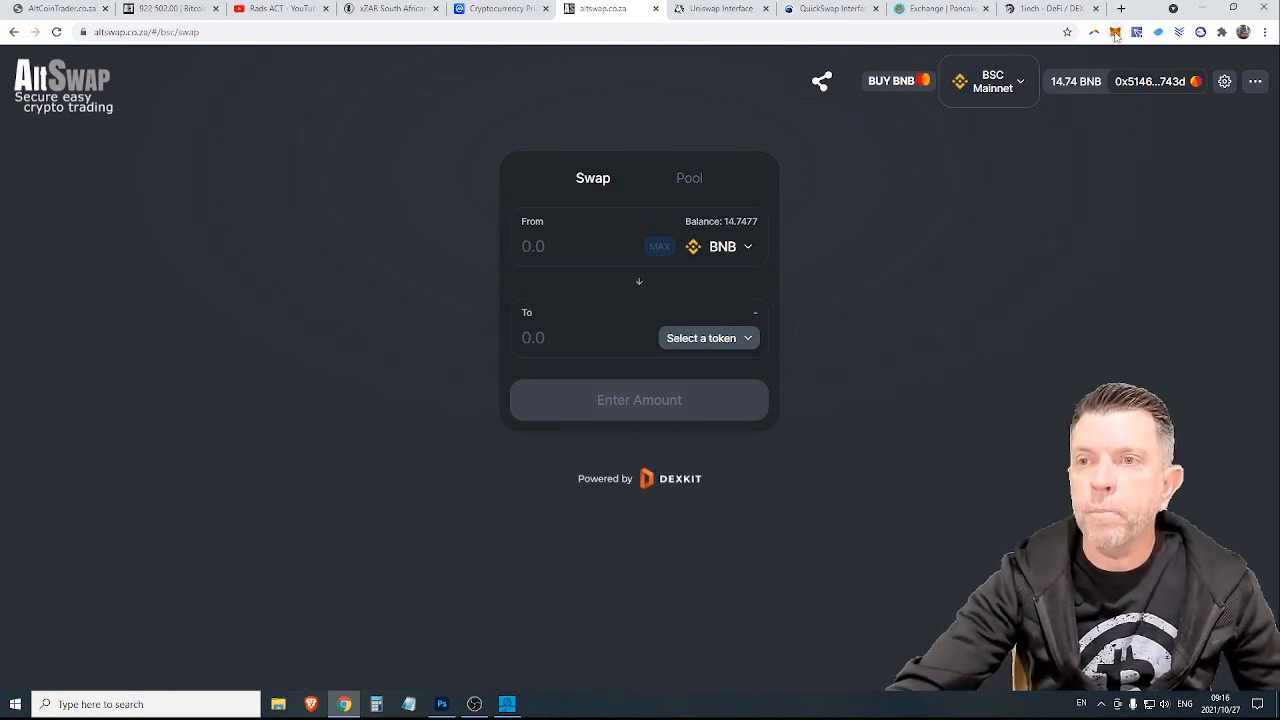
- Check the 0.9966 BNB MetaMask balance, then bring up the Switch Network choices from the BSC Mainnet indicator
click(1116, 32)
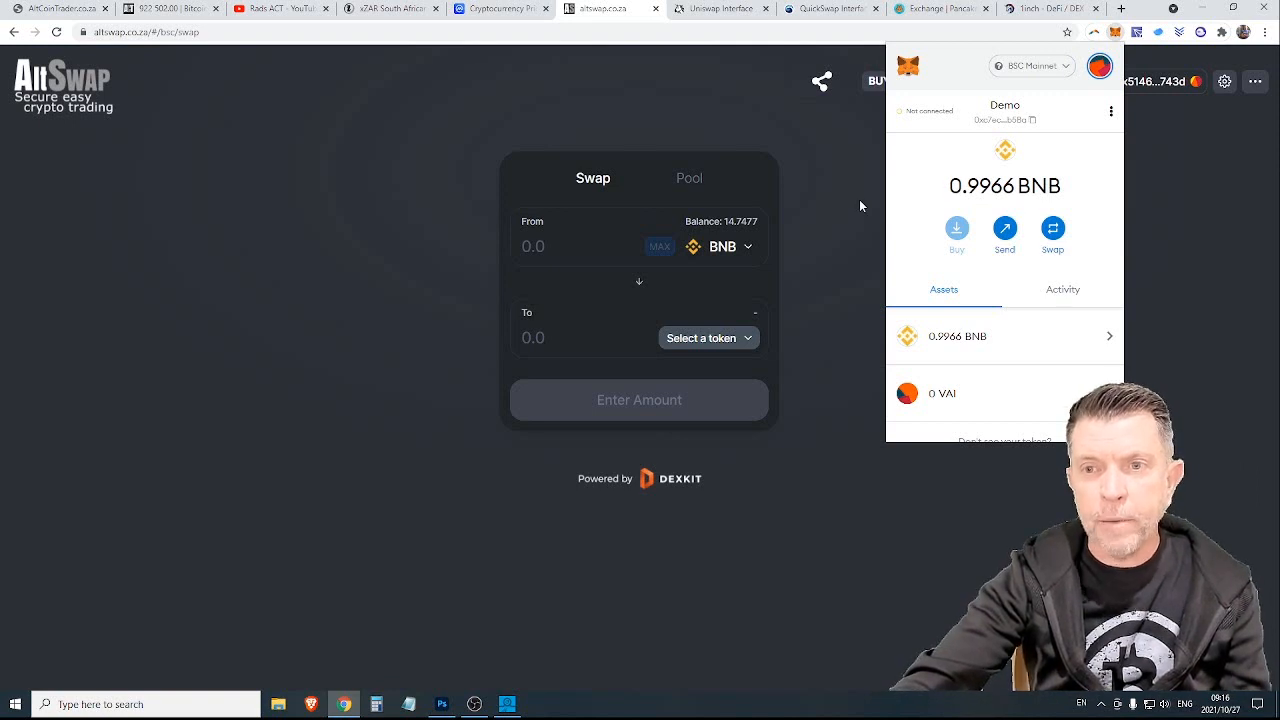
mouse_move(848, 218)
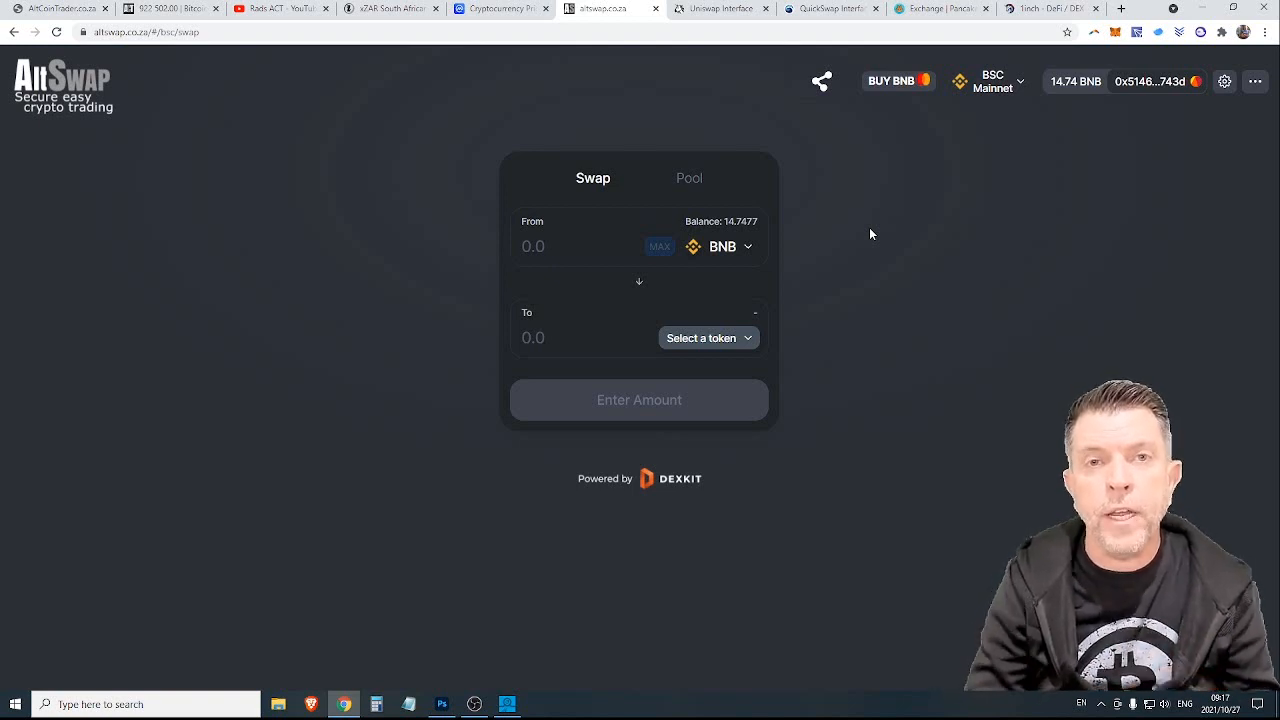
mouse_move(698, 288)
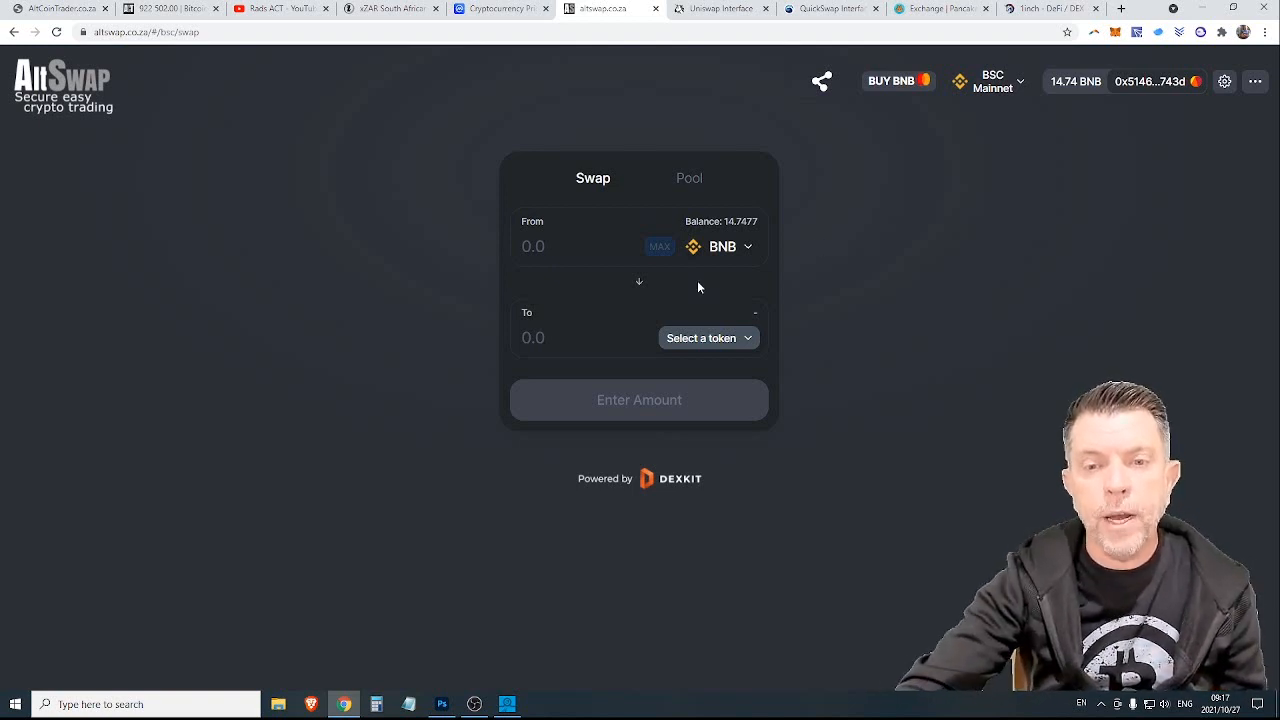
click(992, 80)
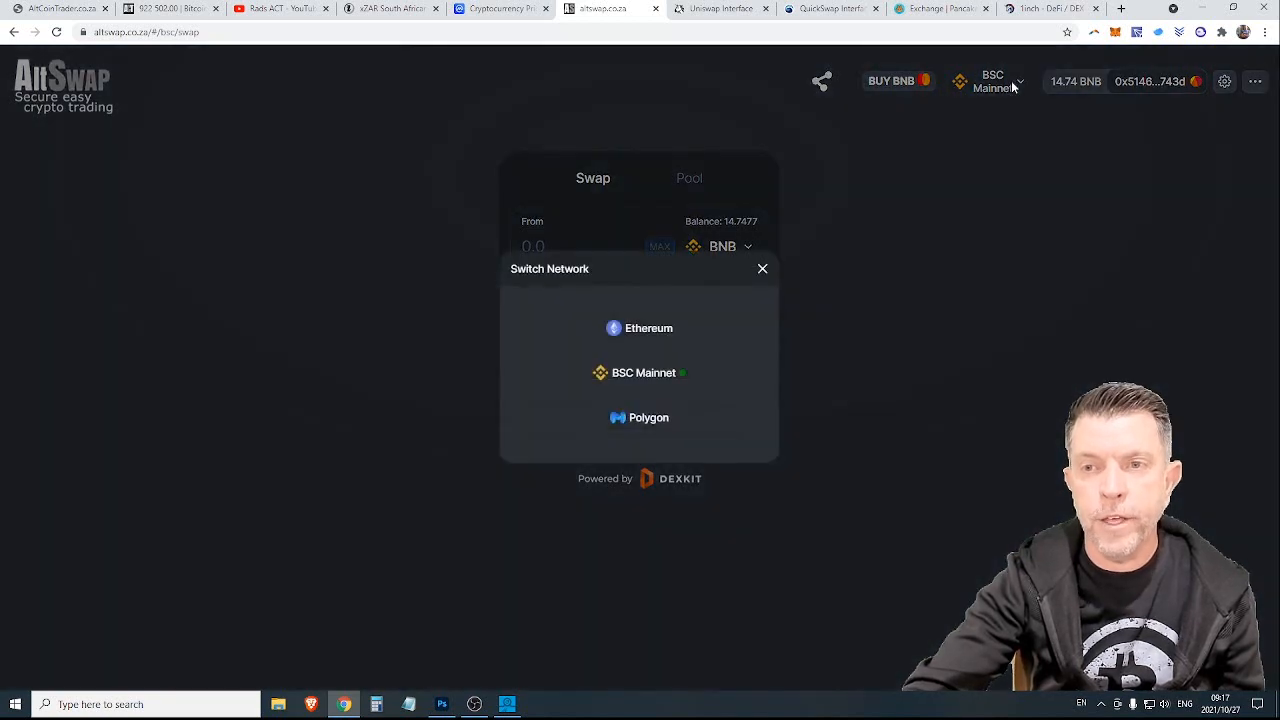
click(762, 268)
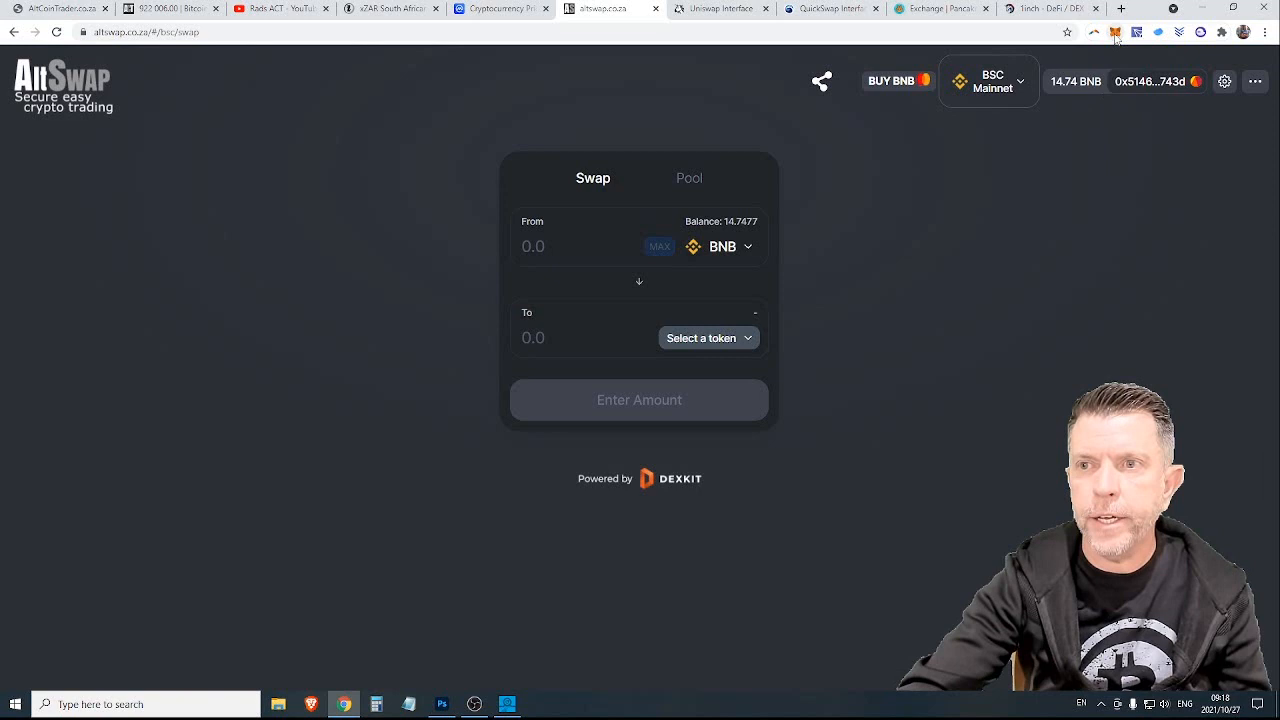
click(1126, 36)
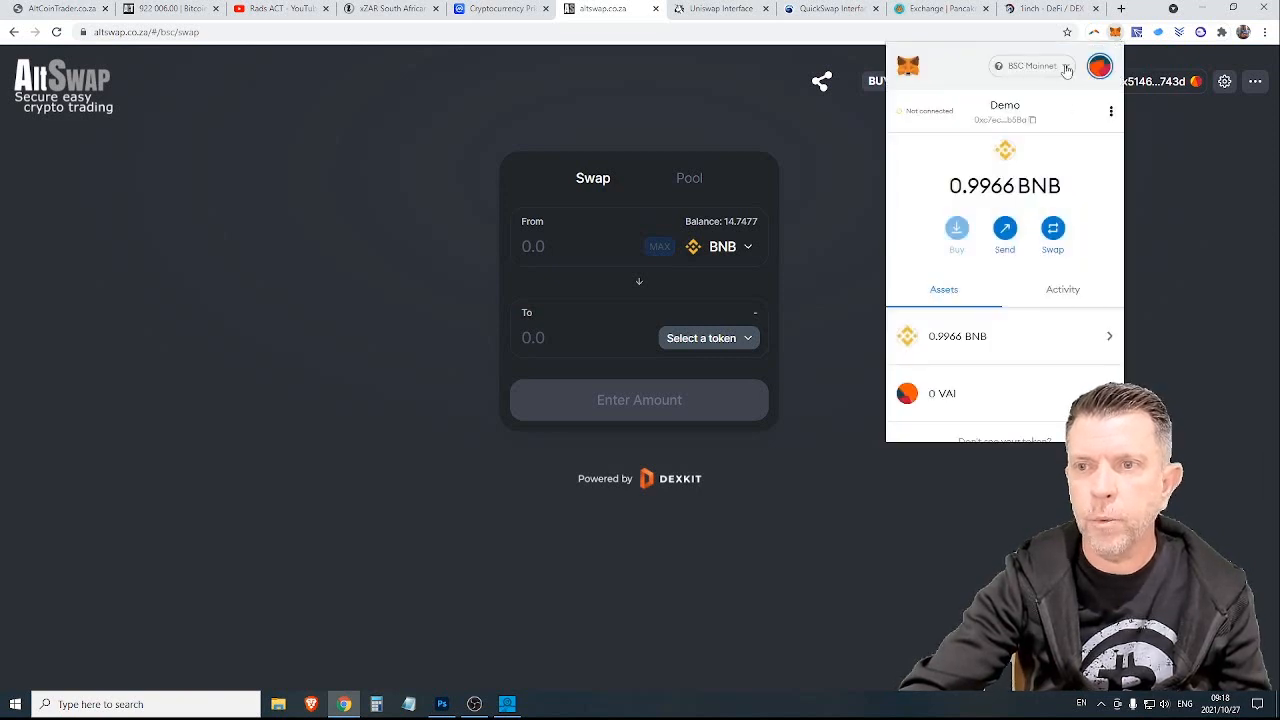
click(1028, 66)
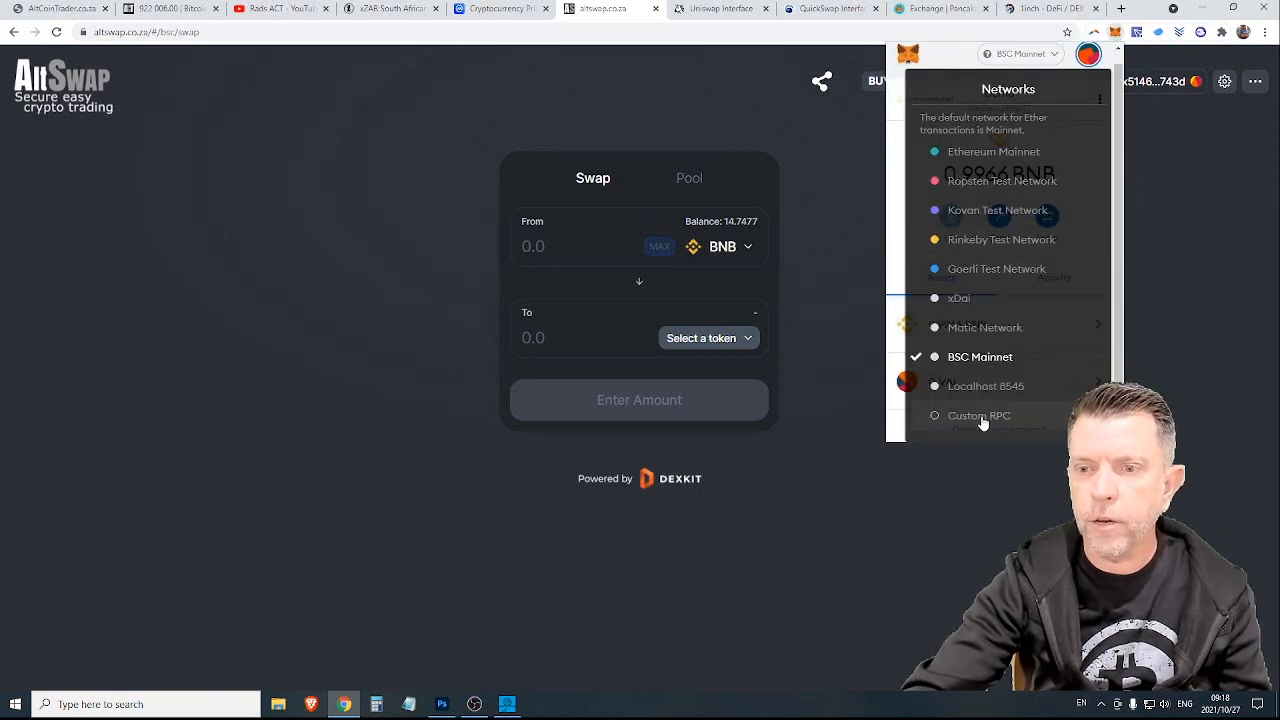
click(978, 414)
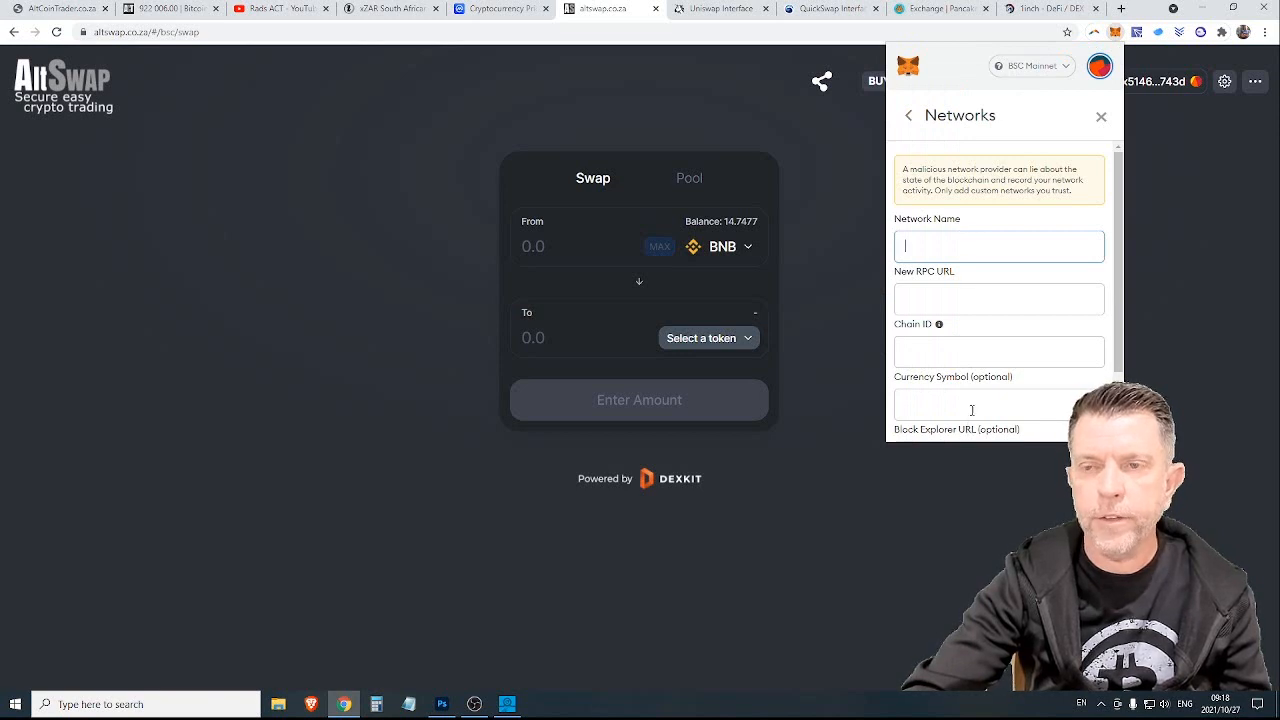
mouse_move(1100, 116)
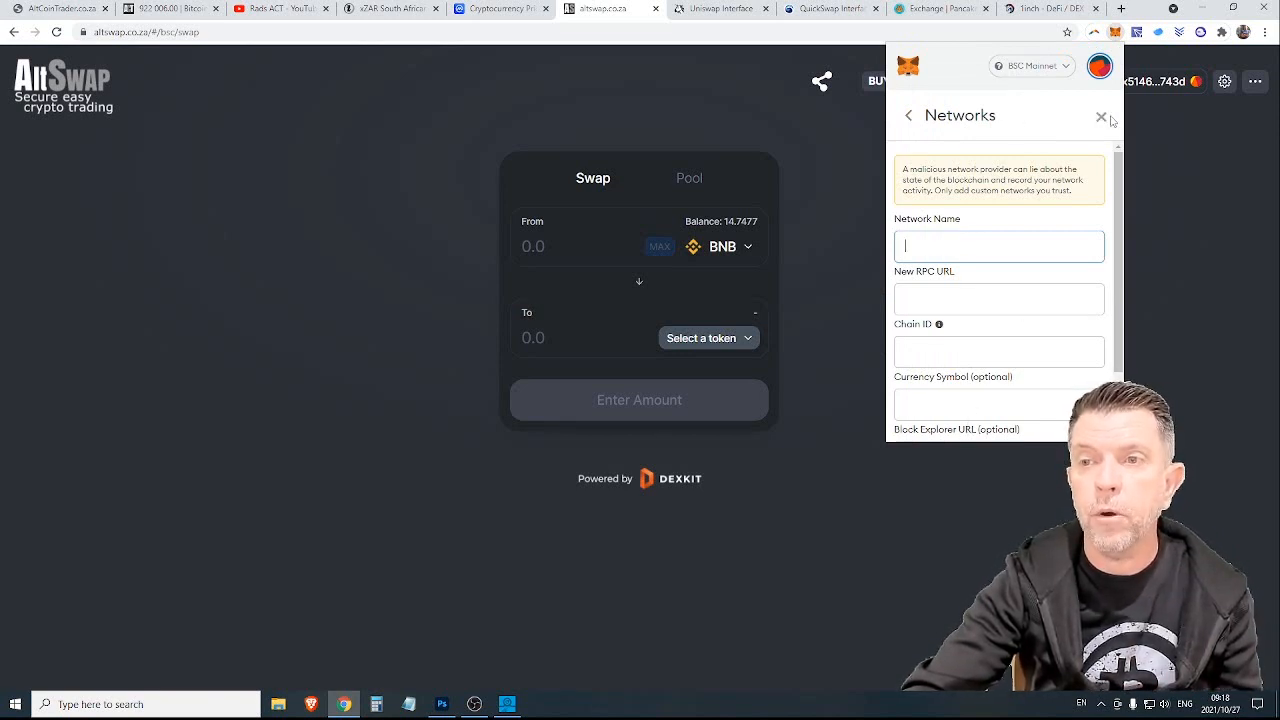
click(1100, 116)
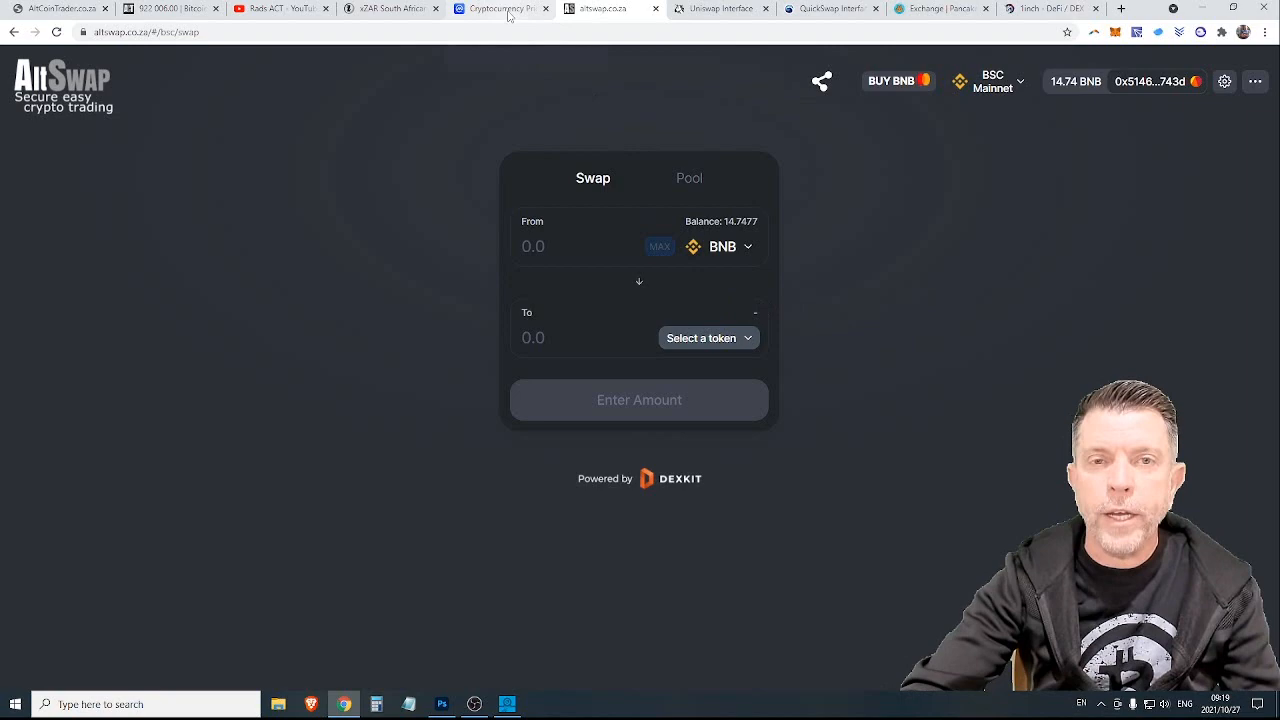
- Find Baby Doge Coin on CoinMarketCap via search 'bab' and copy its BSC contract address
click(508, 8)
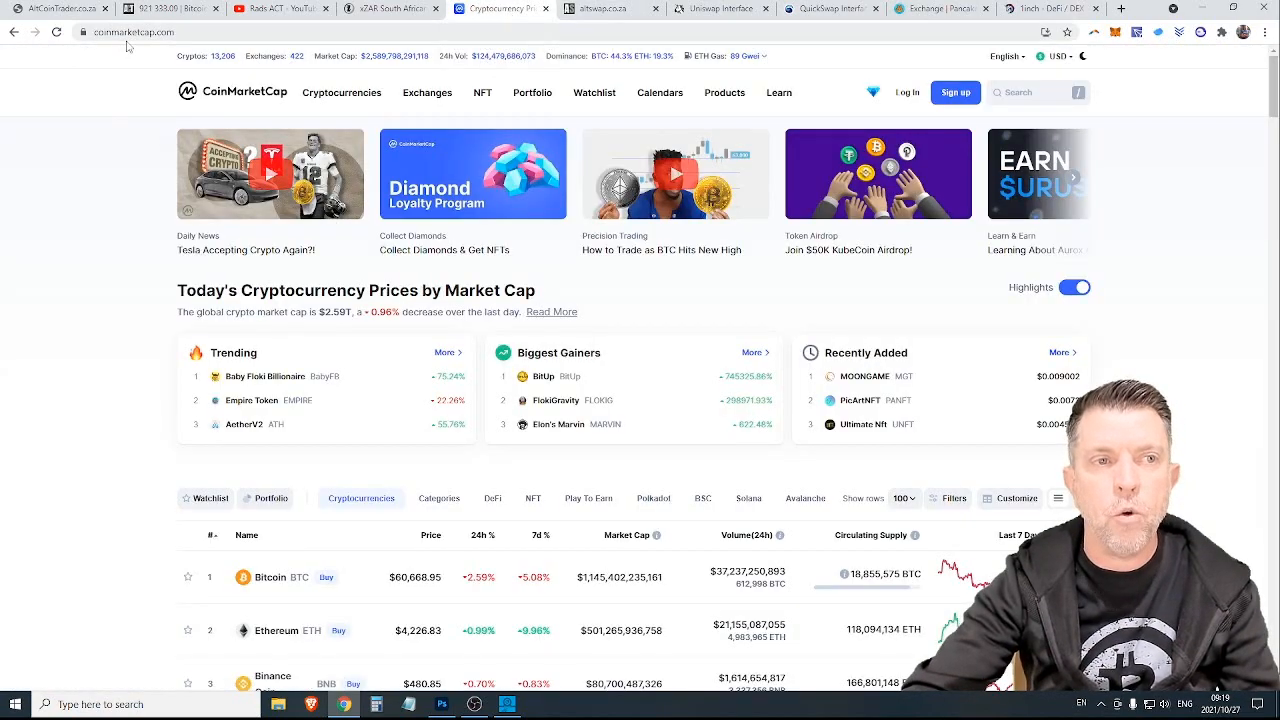
mouse_move(956, 168)
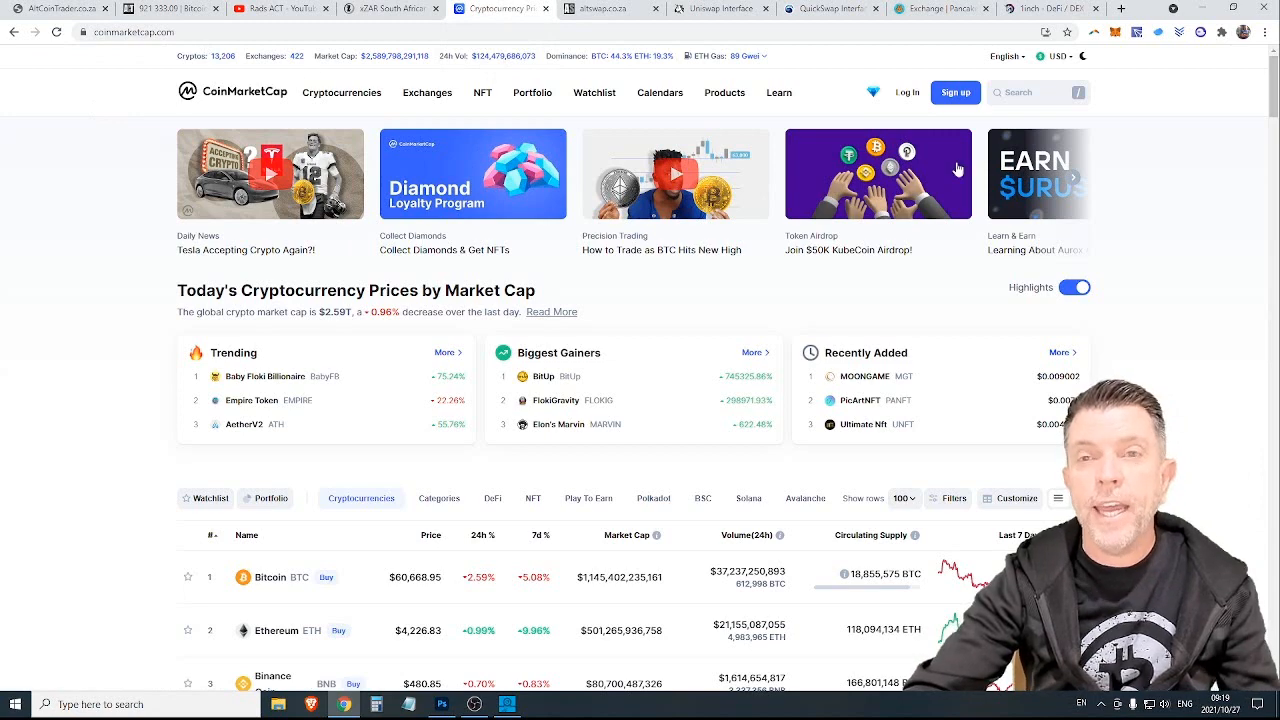
click(1036, 92)
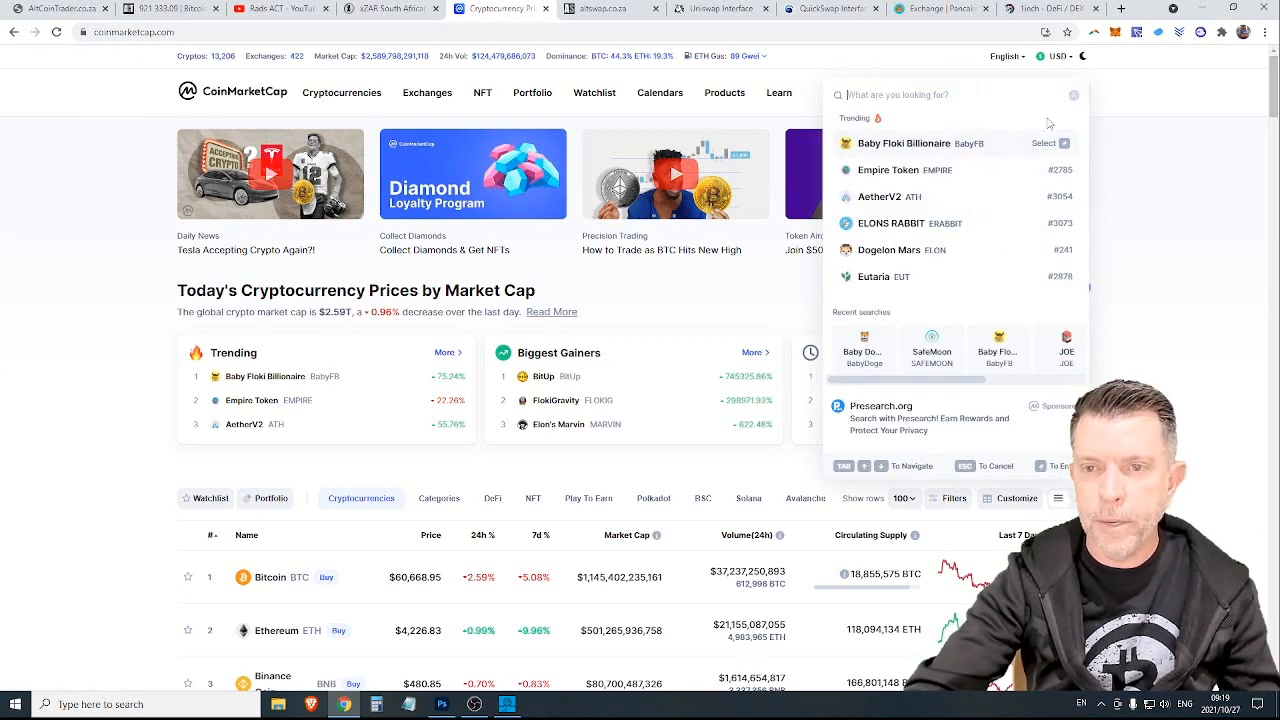
text(baby)
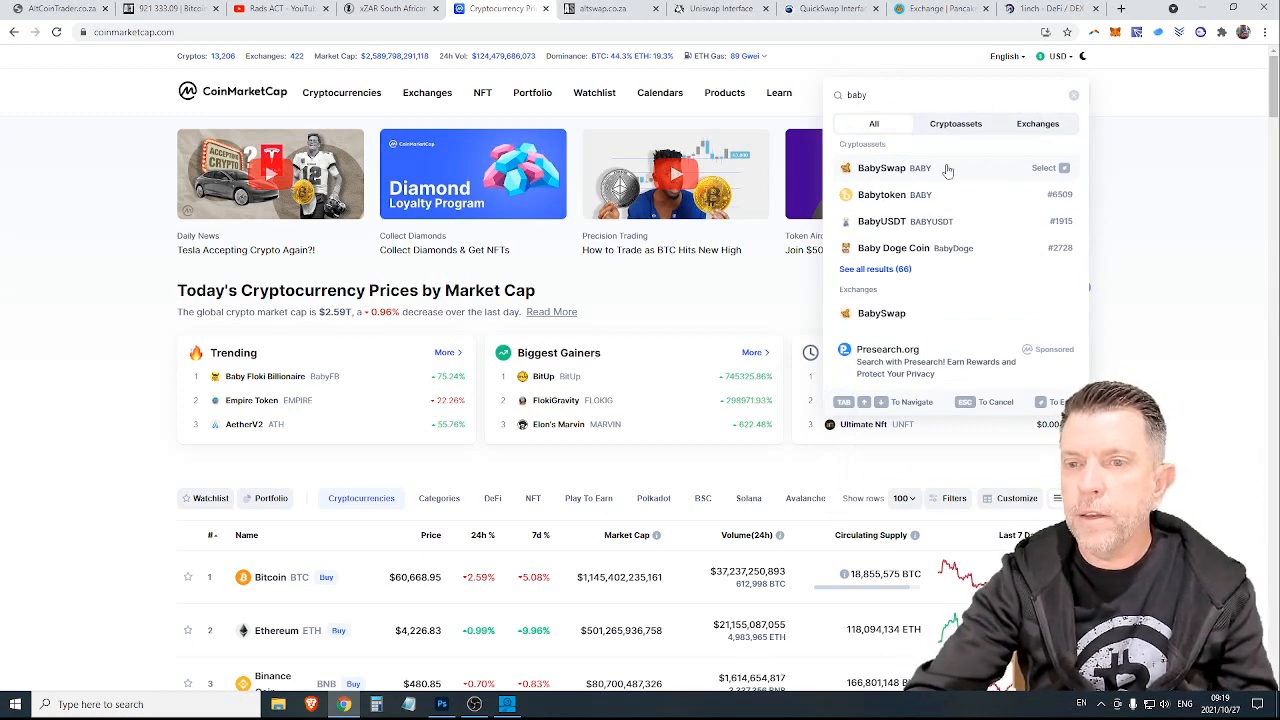
click(892, 248)
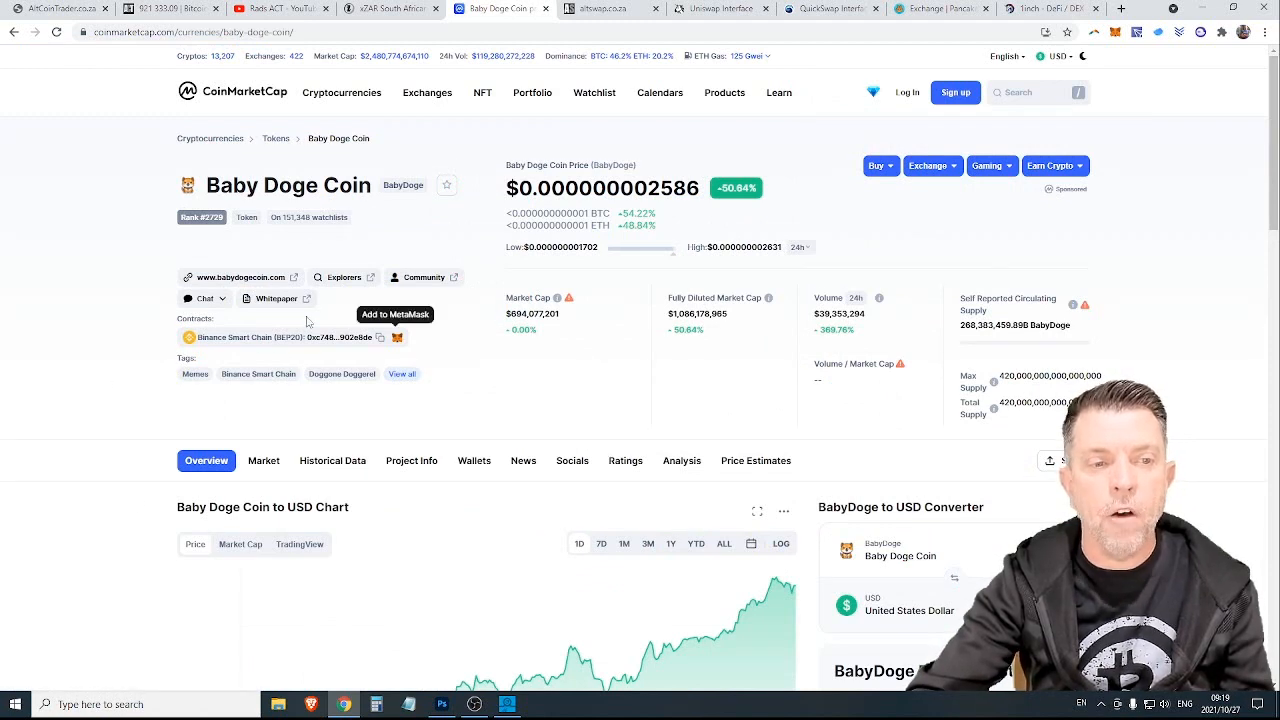
mouse_move(268, 344)
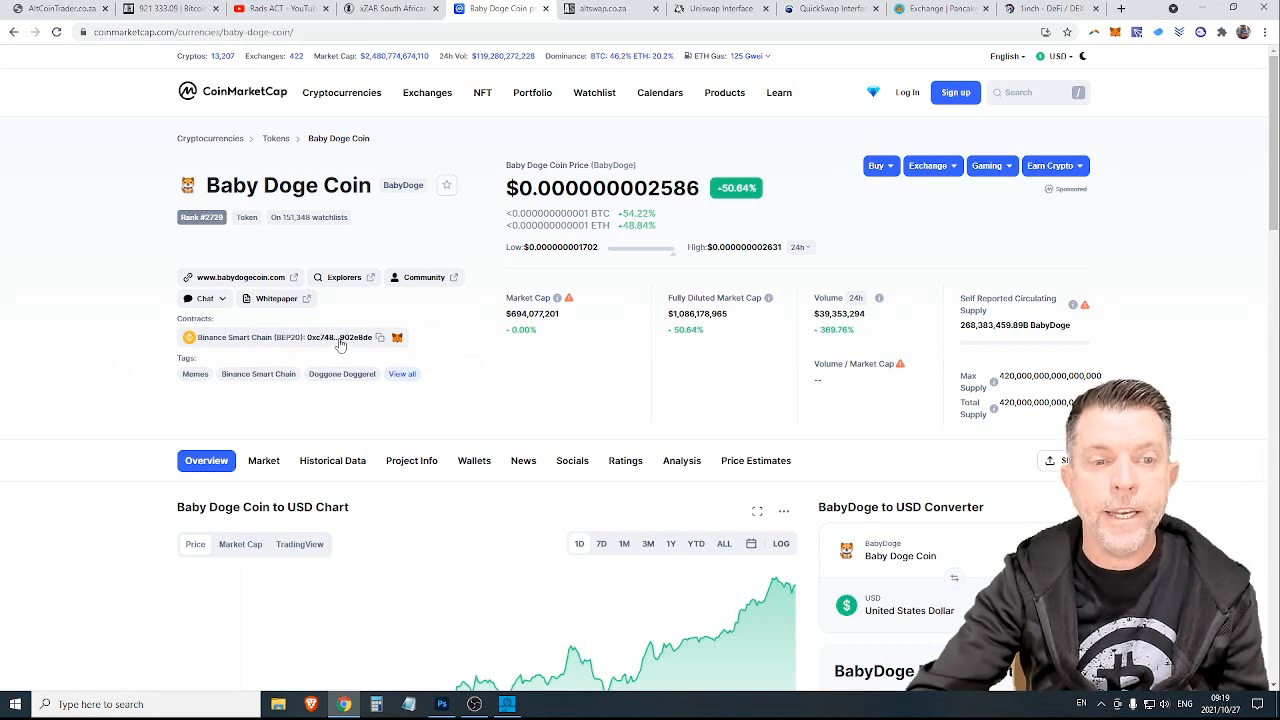
mouse_move(378, 338)
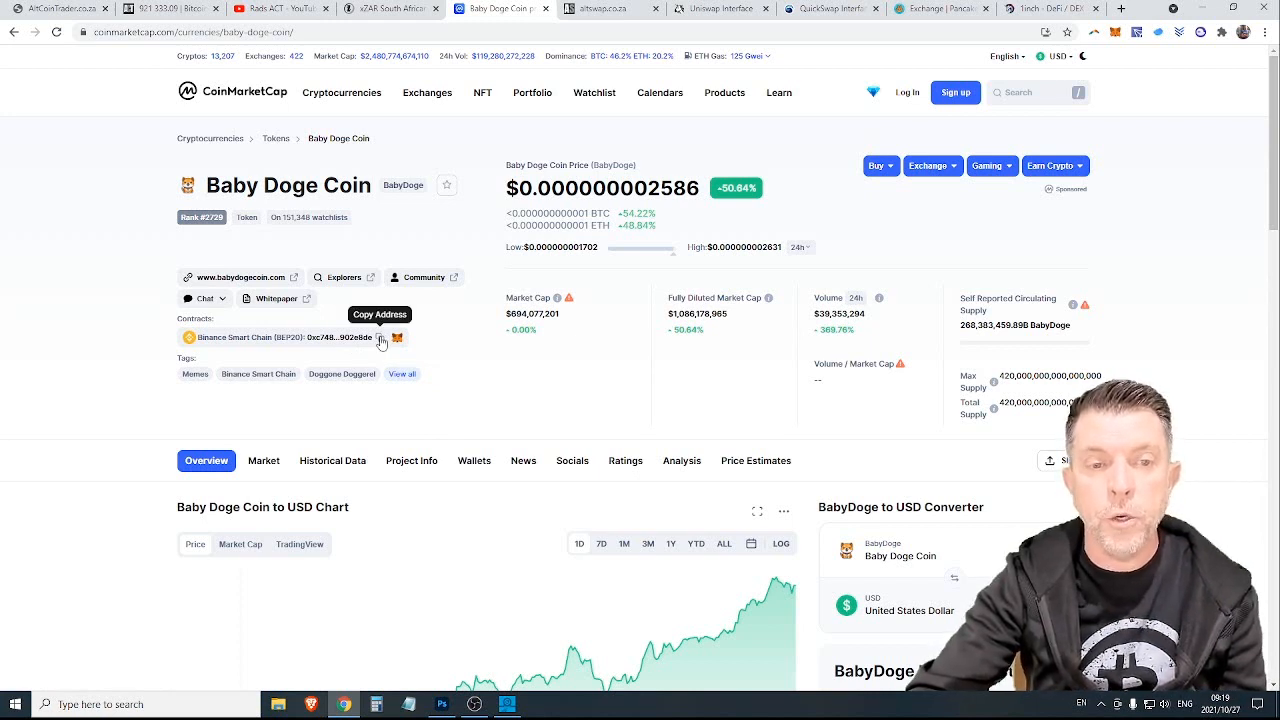
click(380, 336)
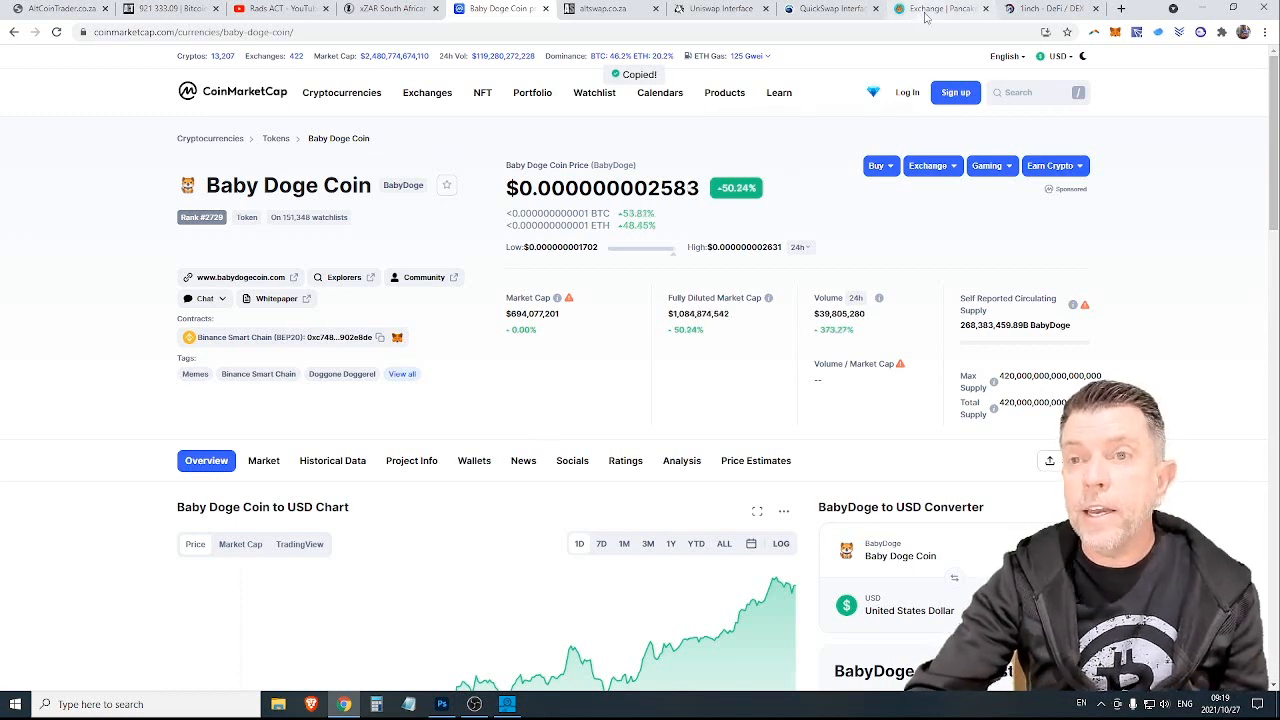
- Set BabyDoge as the To token via the pasted contract address and enter 1 BNB to swap
click(940, 8)
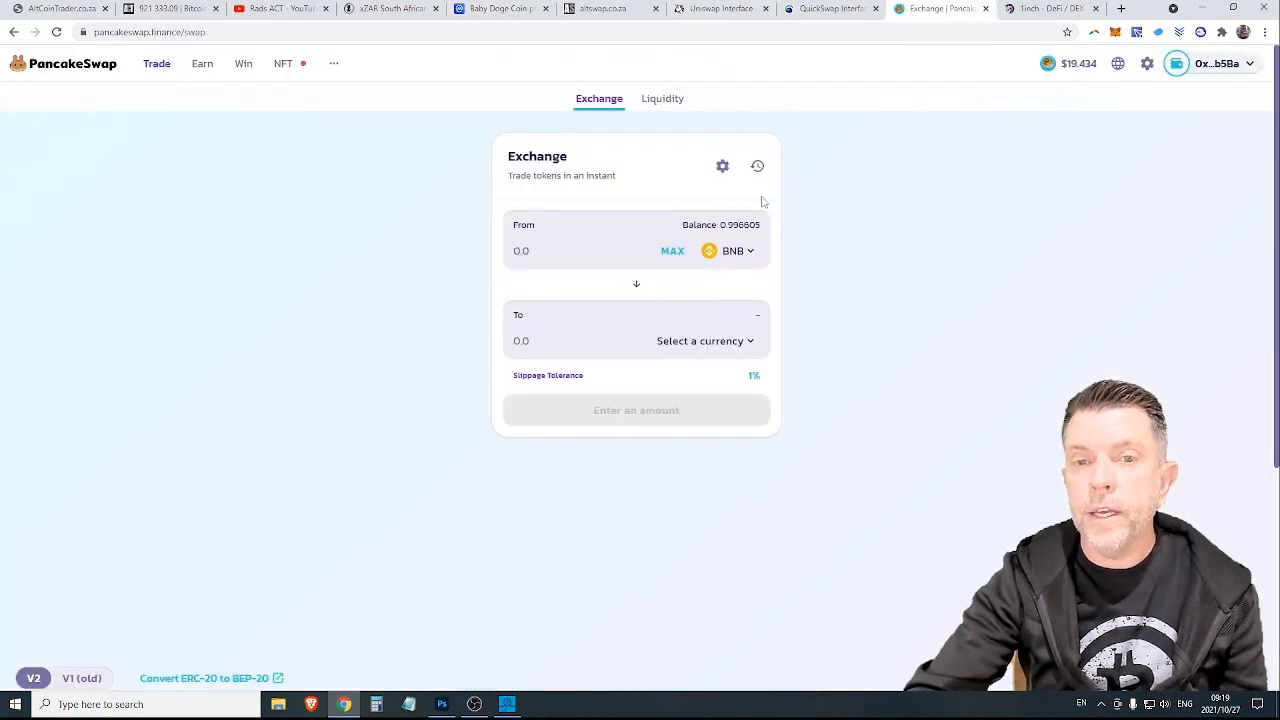
click(604, 8)
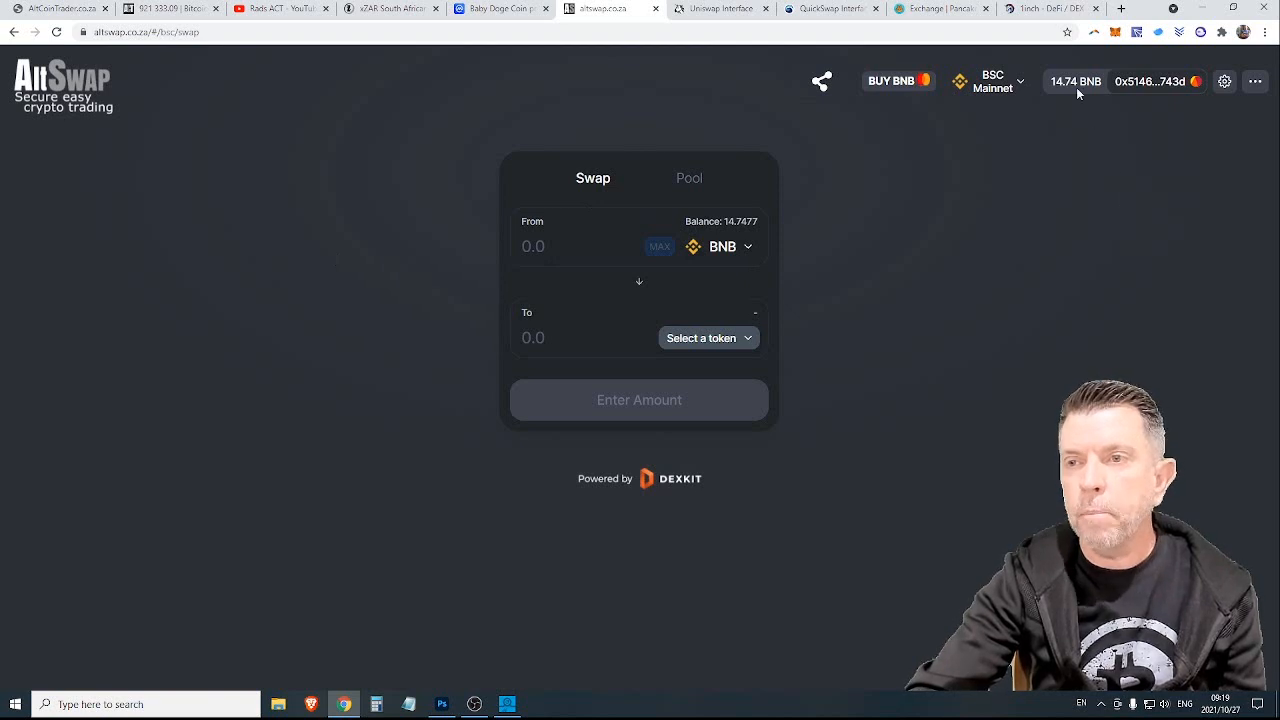
mouse_move(804, 248)
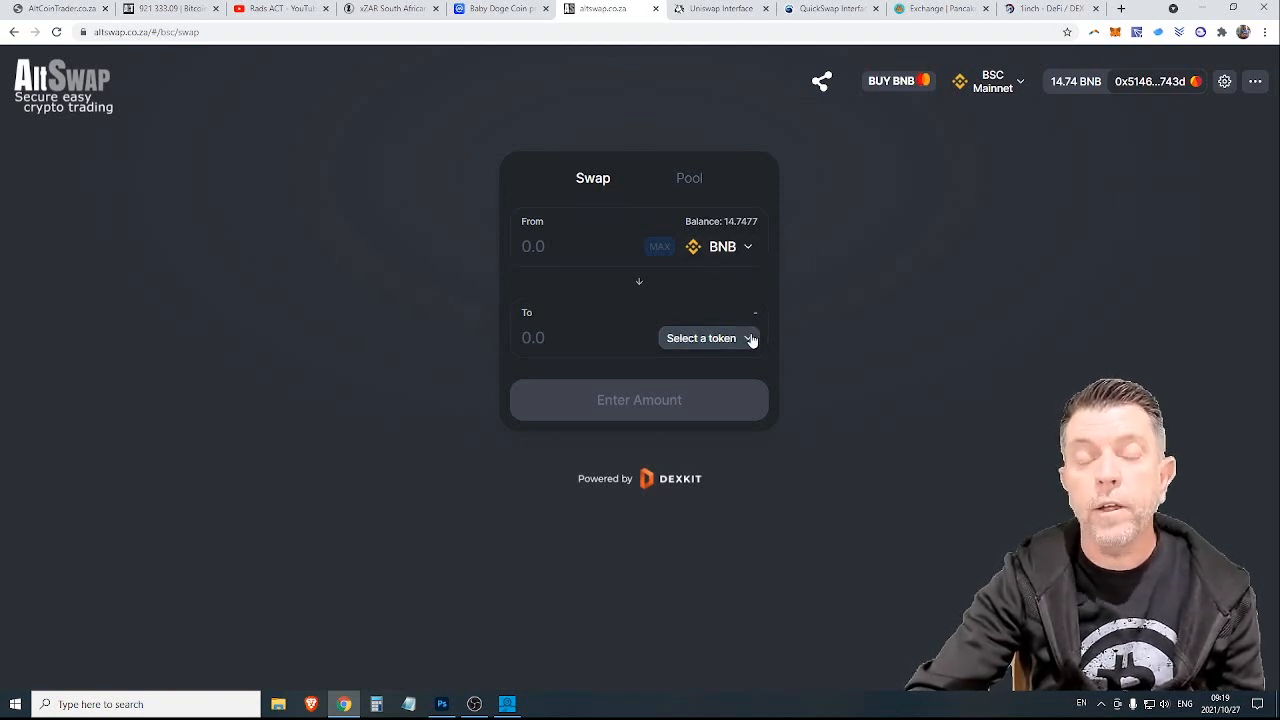
click(700, 336)
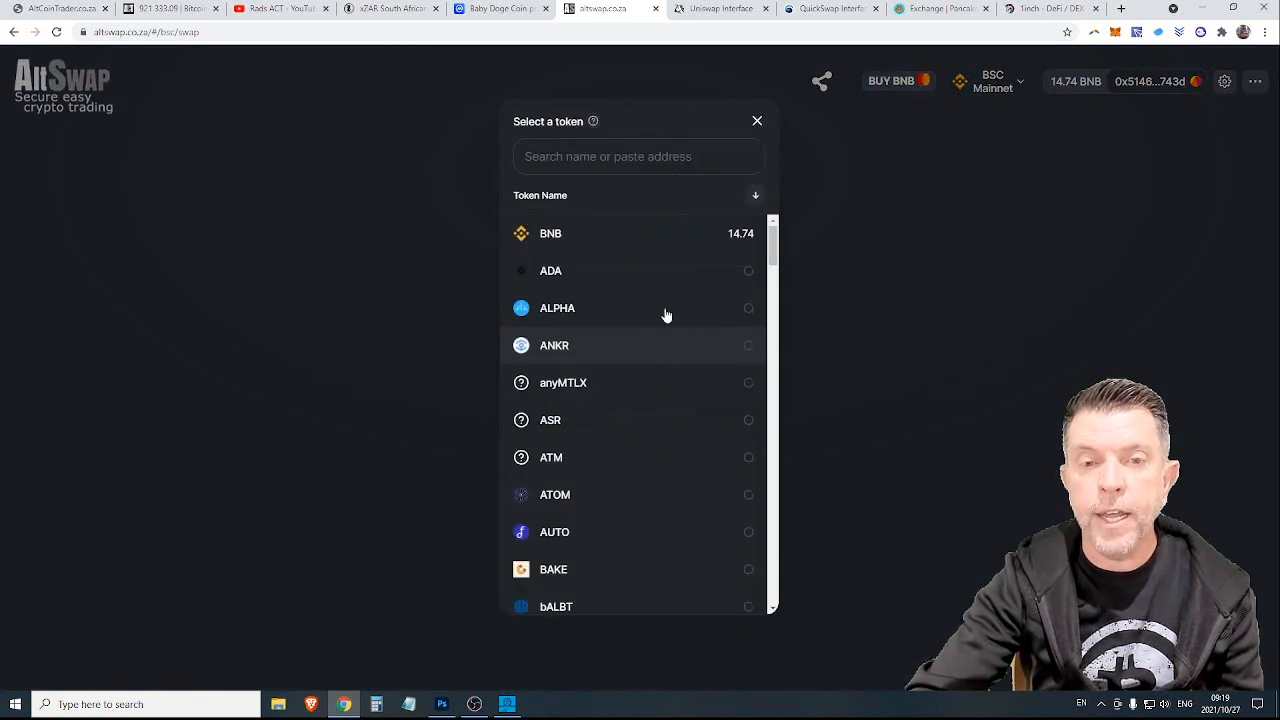
text(57861a797275CD8A068AbB95A902e8de)
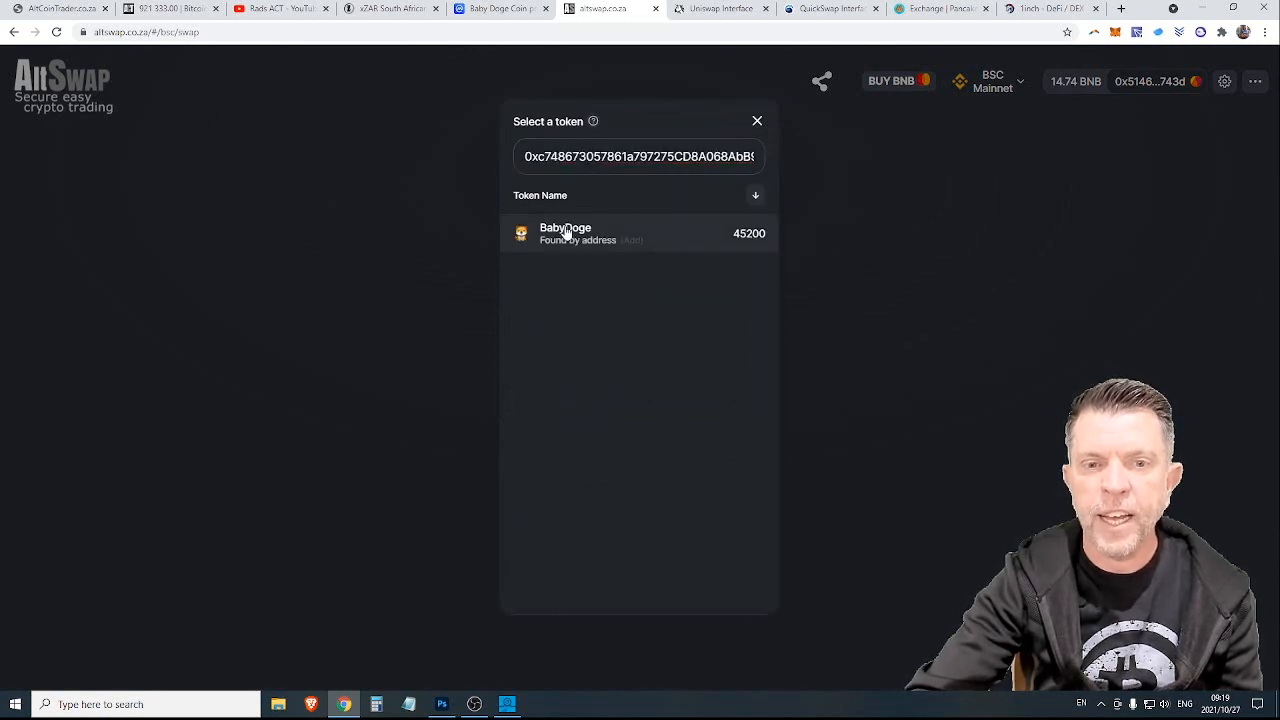
click(564, 232)
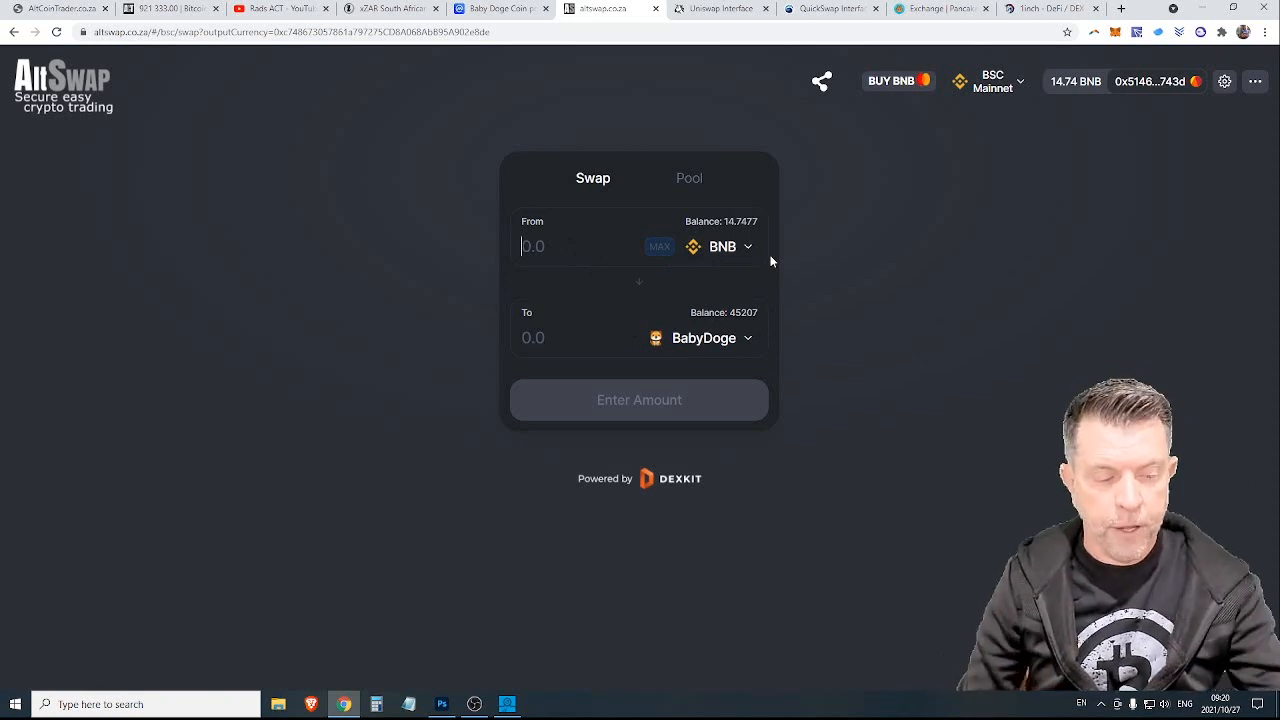
text(1)
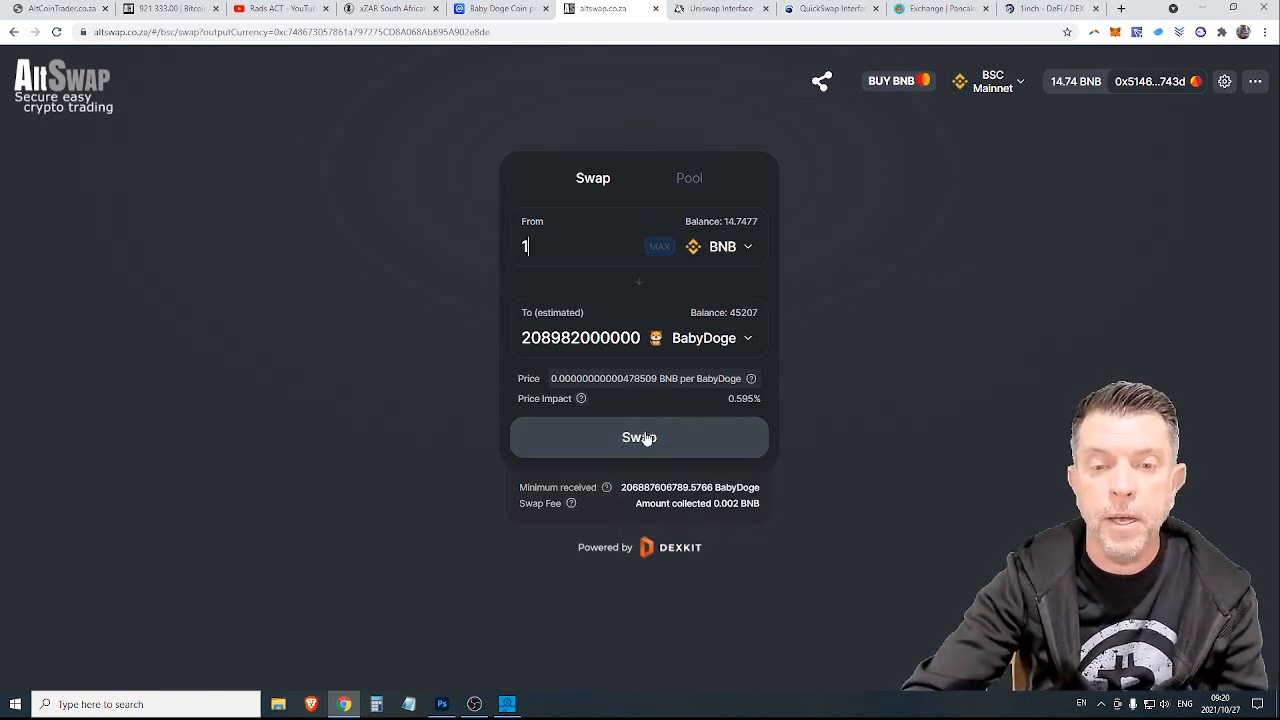
mouse_move(982, 244)
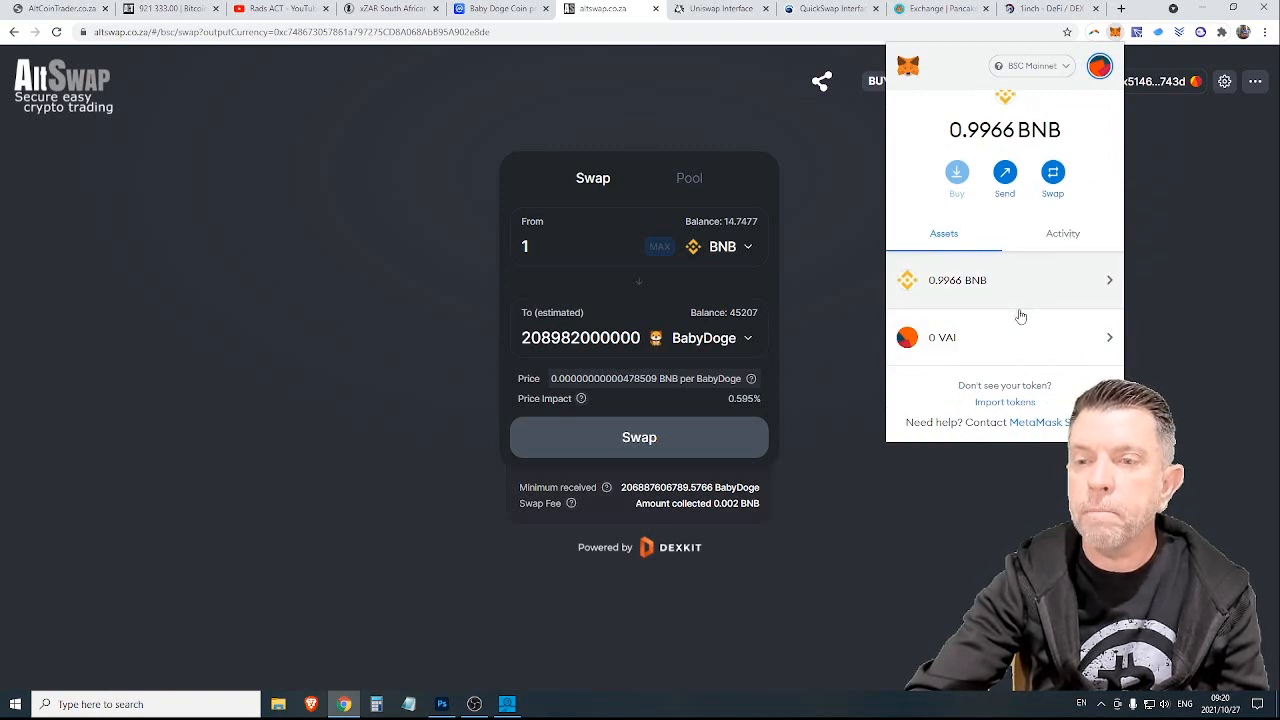
- Import BabyDoge into MetaMask as a custom token using the pasted contract address
click(1004, 400)
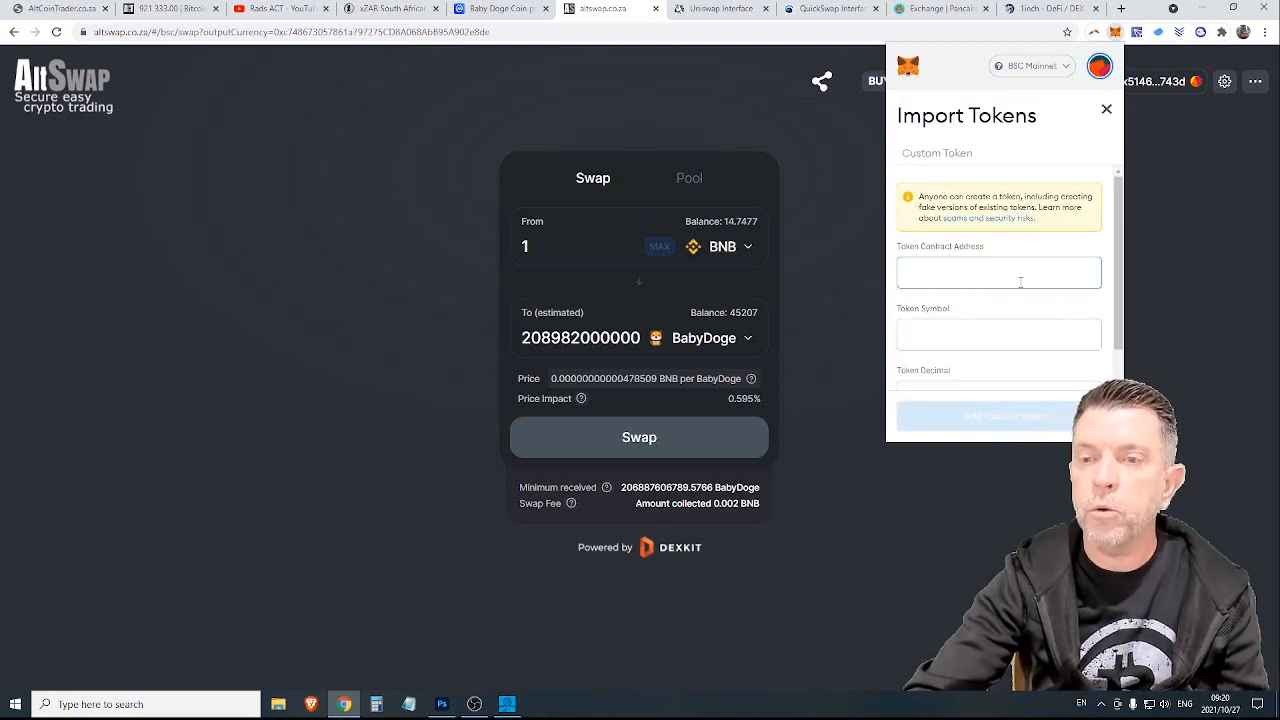
right_click(1000, 272)
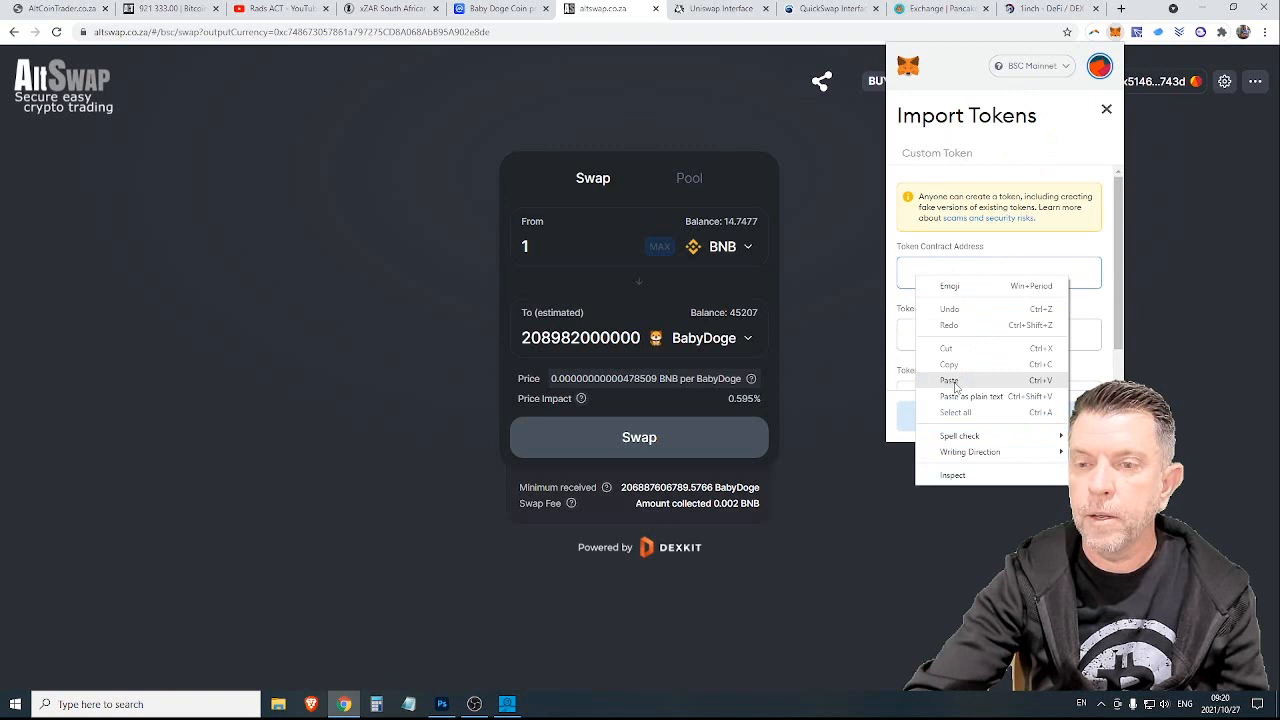
click(948, 380)
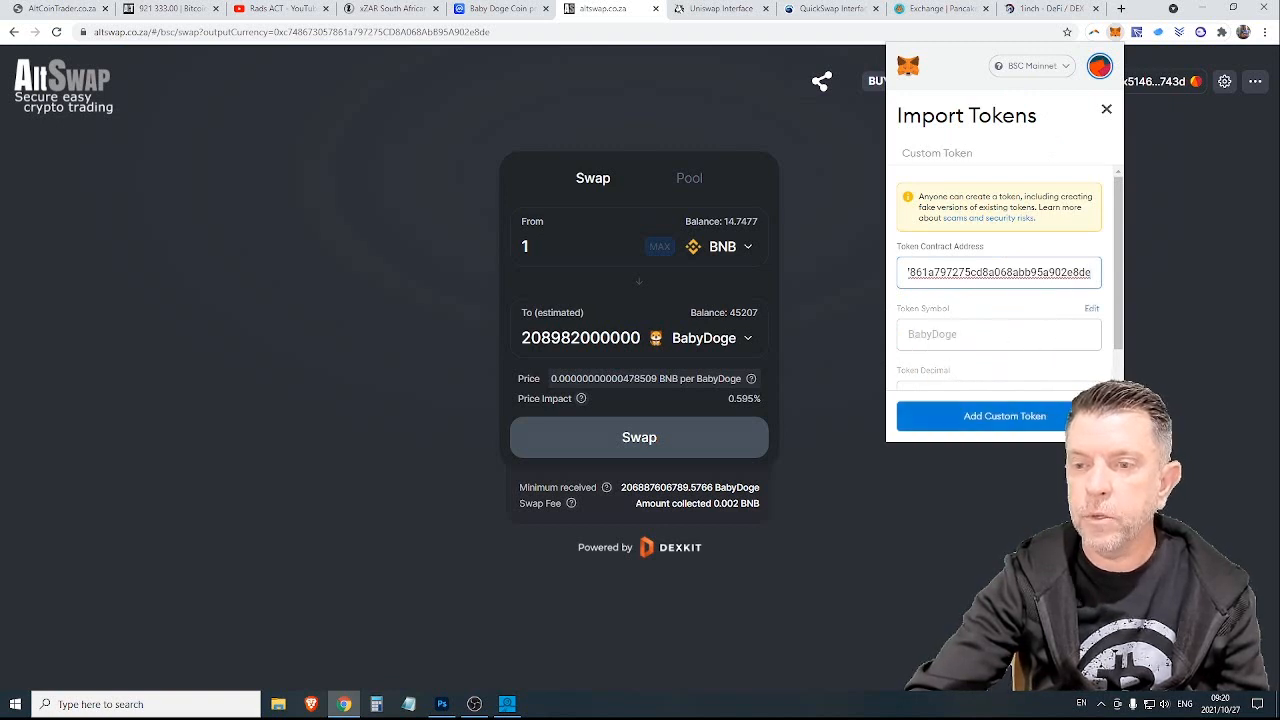
click(1000, 416)
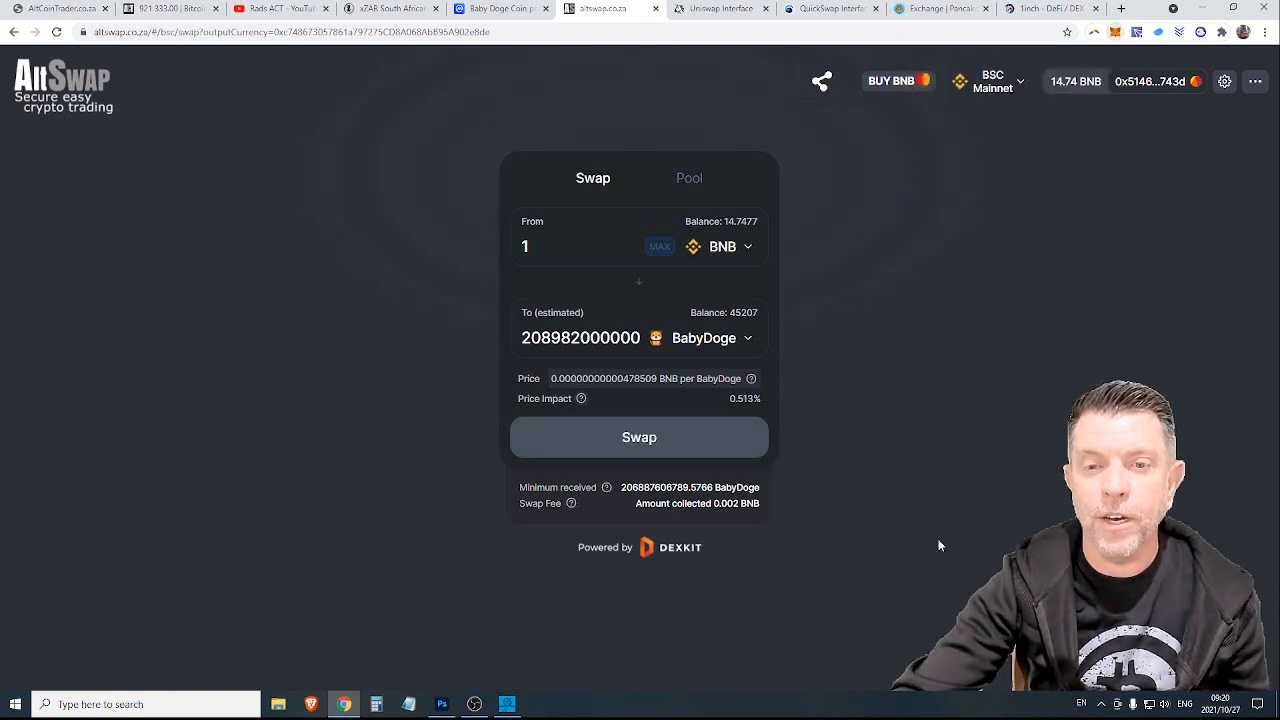
mouse_move(998, 356)
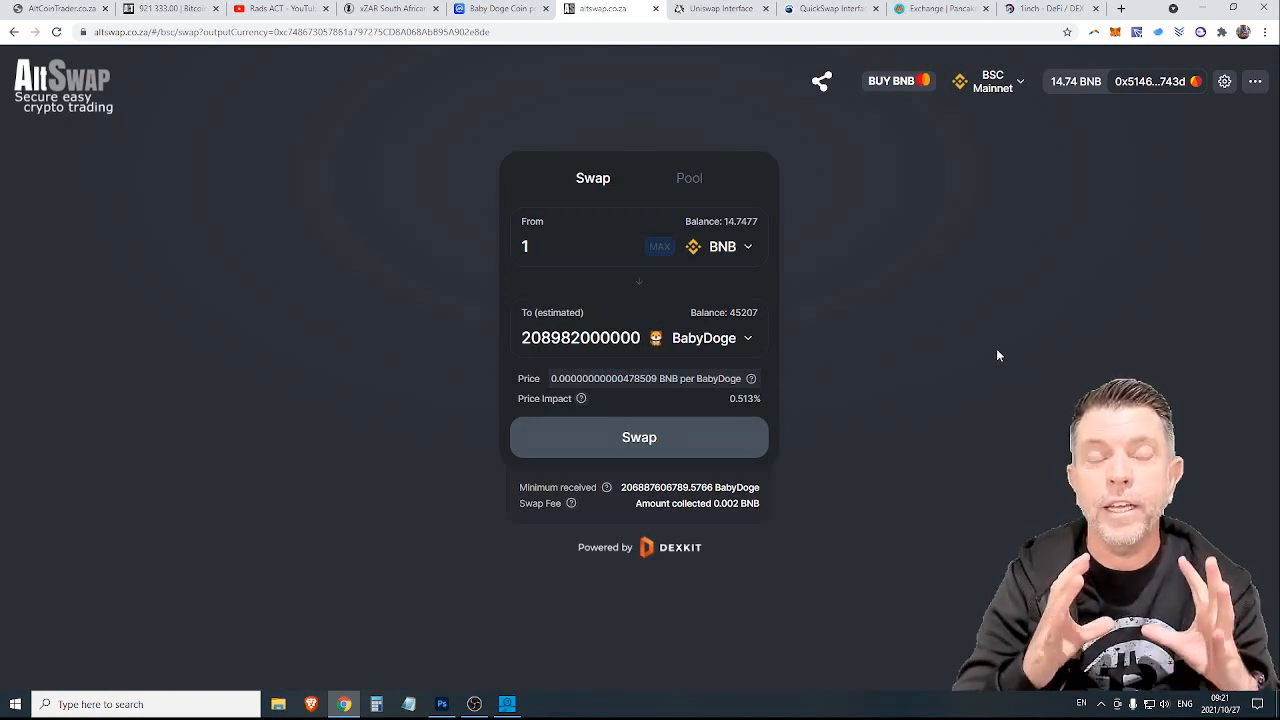
mouse_move(936, 280)
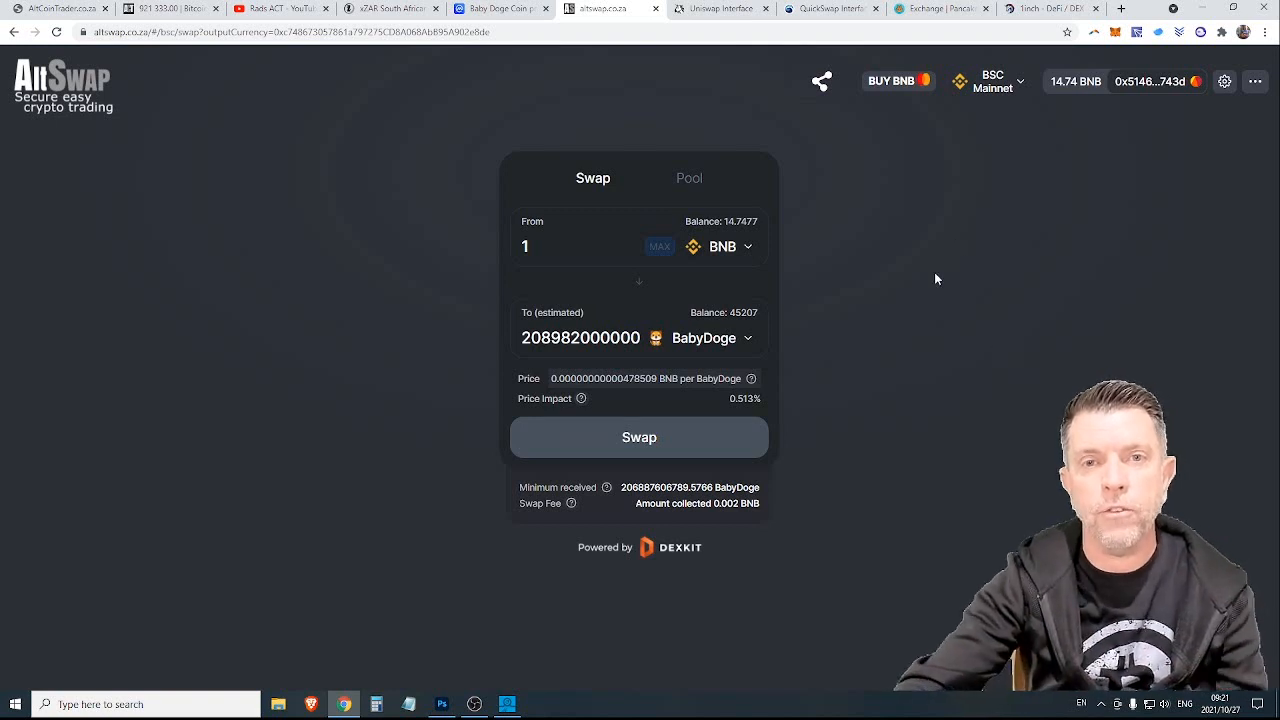
mouse_move(396, 160)
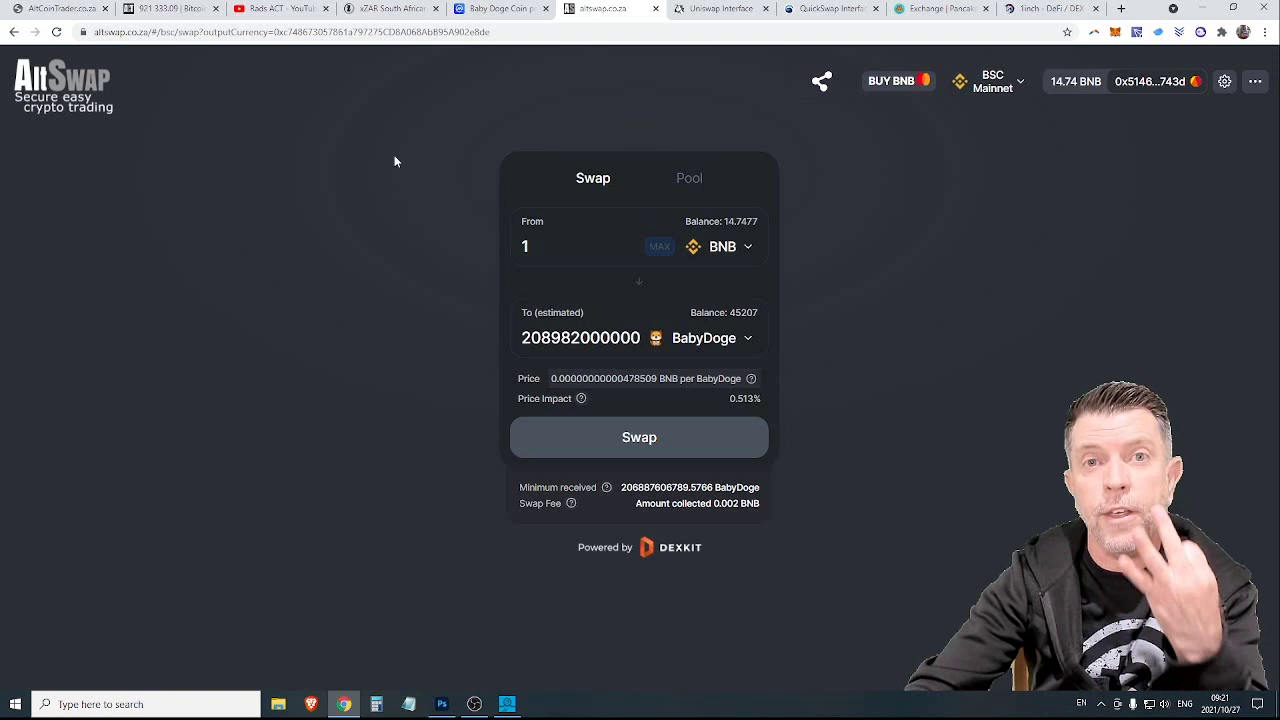
- Compare Uniswap's ETH-to-XZAR, QuickSwap's MATIC-to-XZAR and PancakeSwap's BNB exchange pages
click(720, 8)
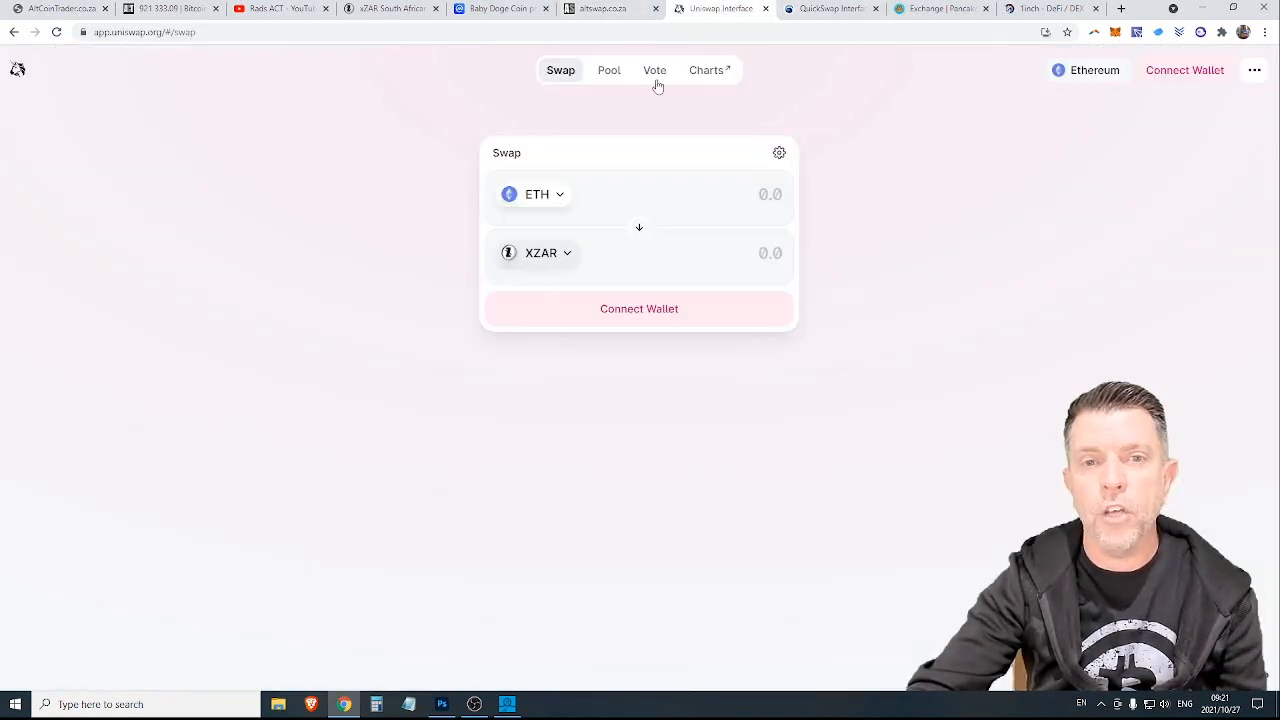
mouse_move(312, 172)
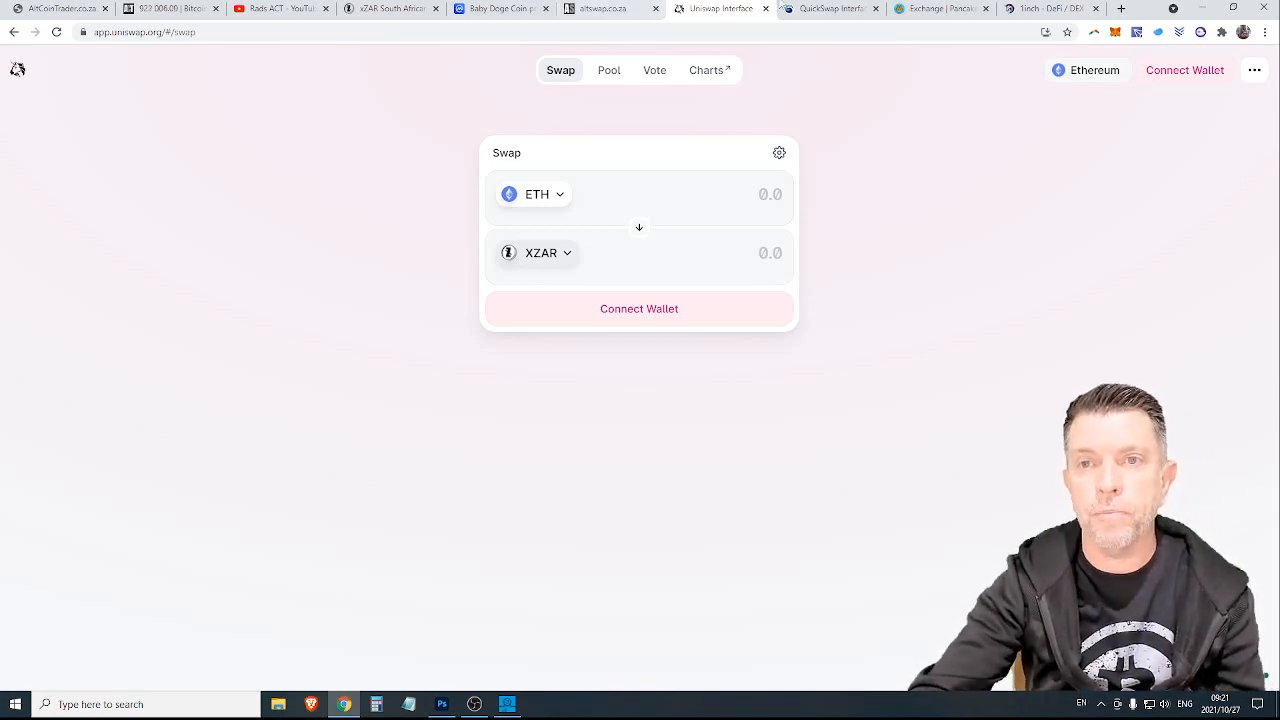
click(824, 8)
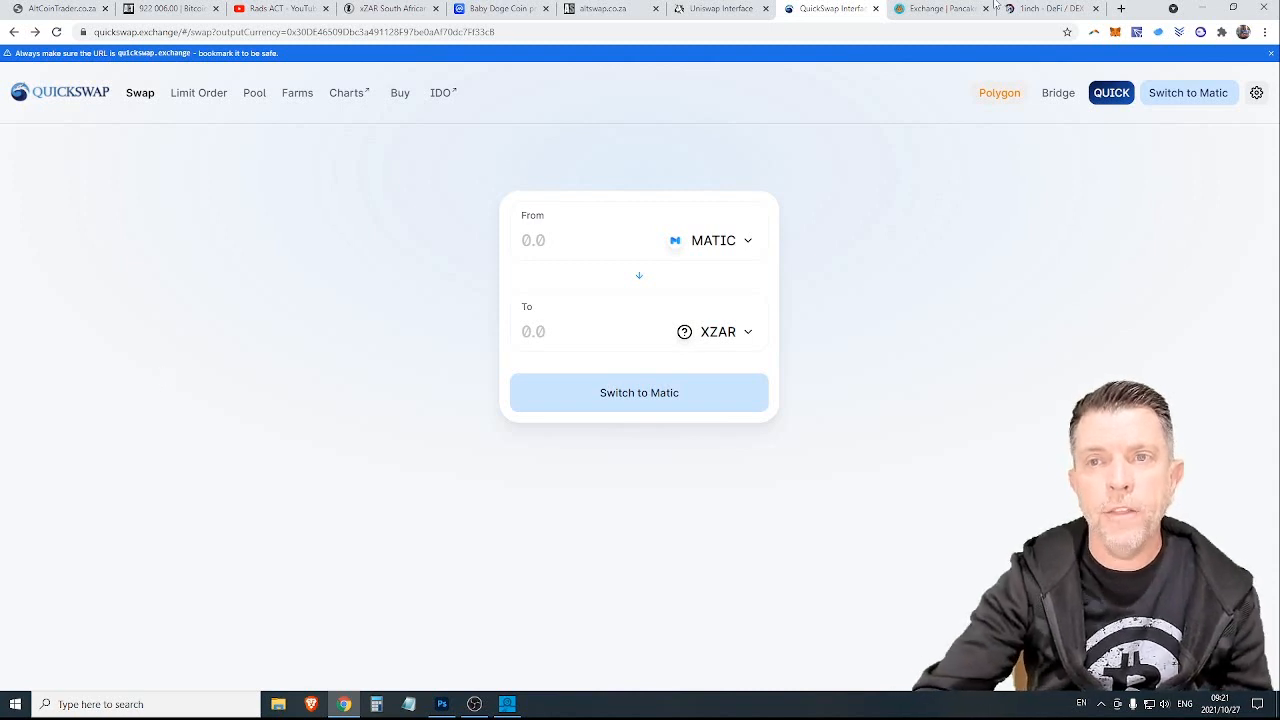
click(944, 8)
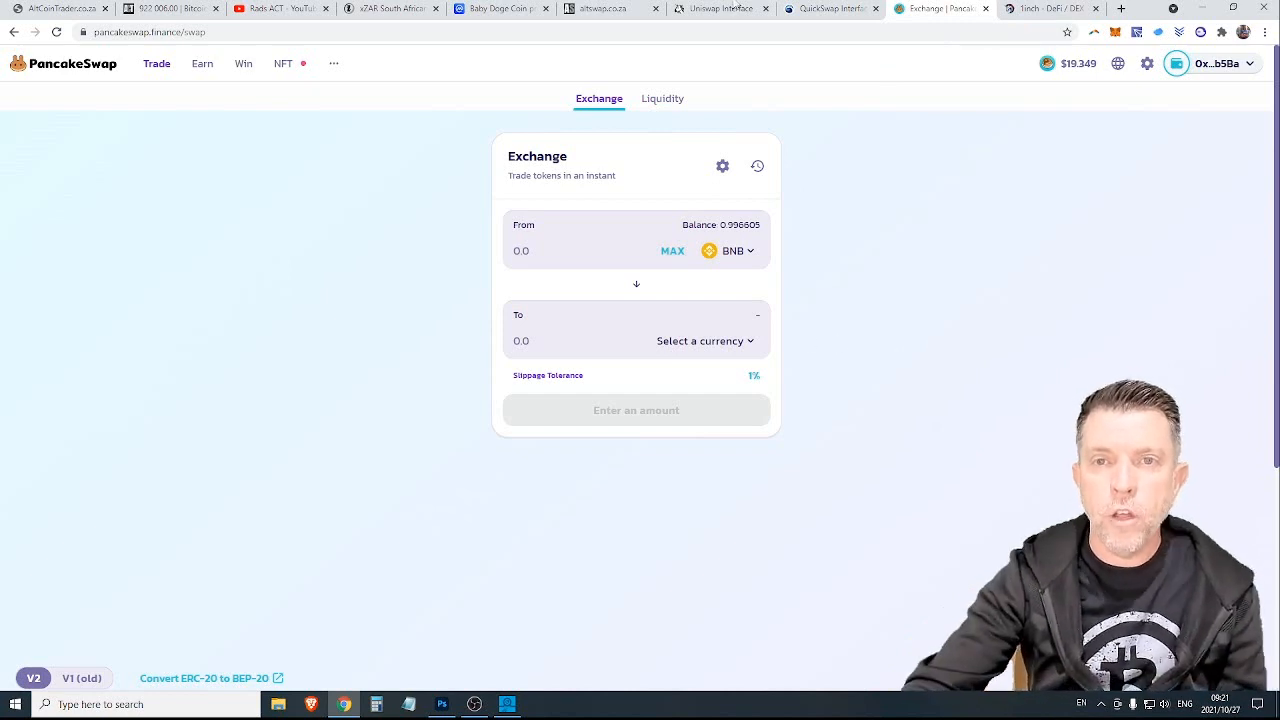
- Revisit AltSwap's refreshed 1 BNB-to-BabyDoge quote, then view 1inch quoting 1 BNB as 84.5248 1INCH
click(830, 8)
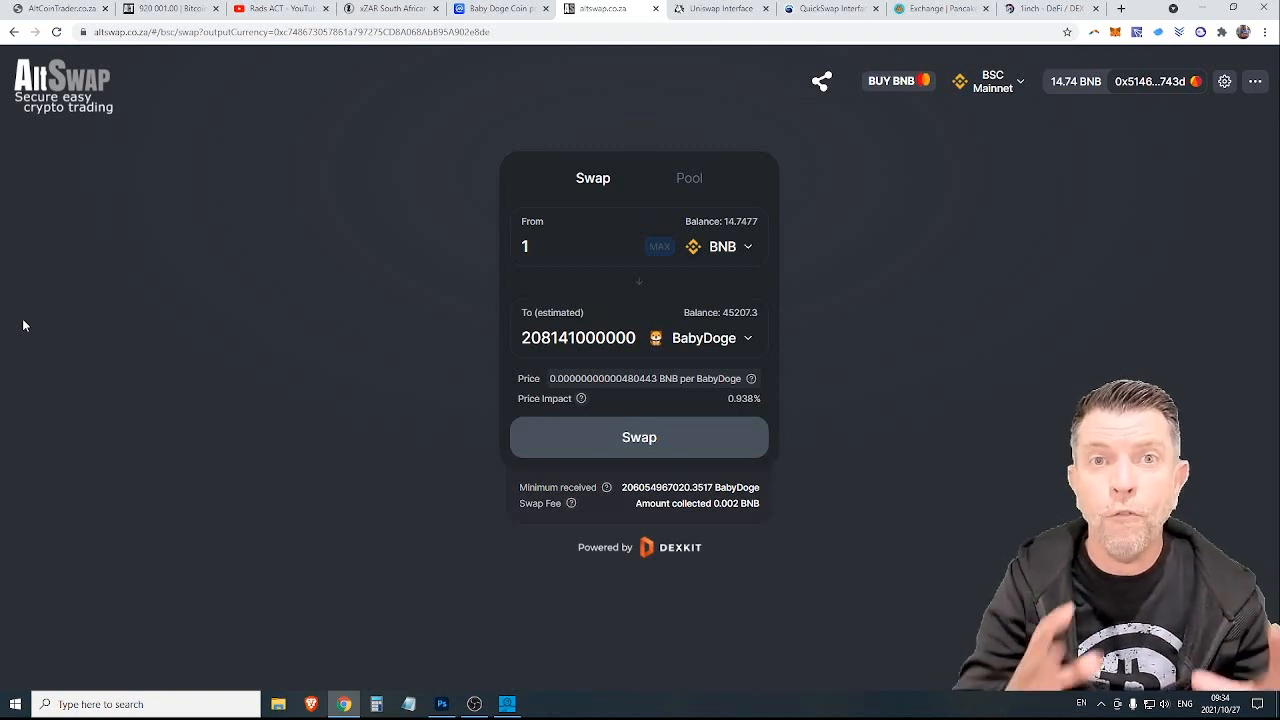
click(640, 436)
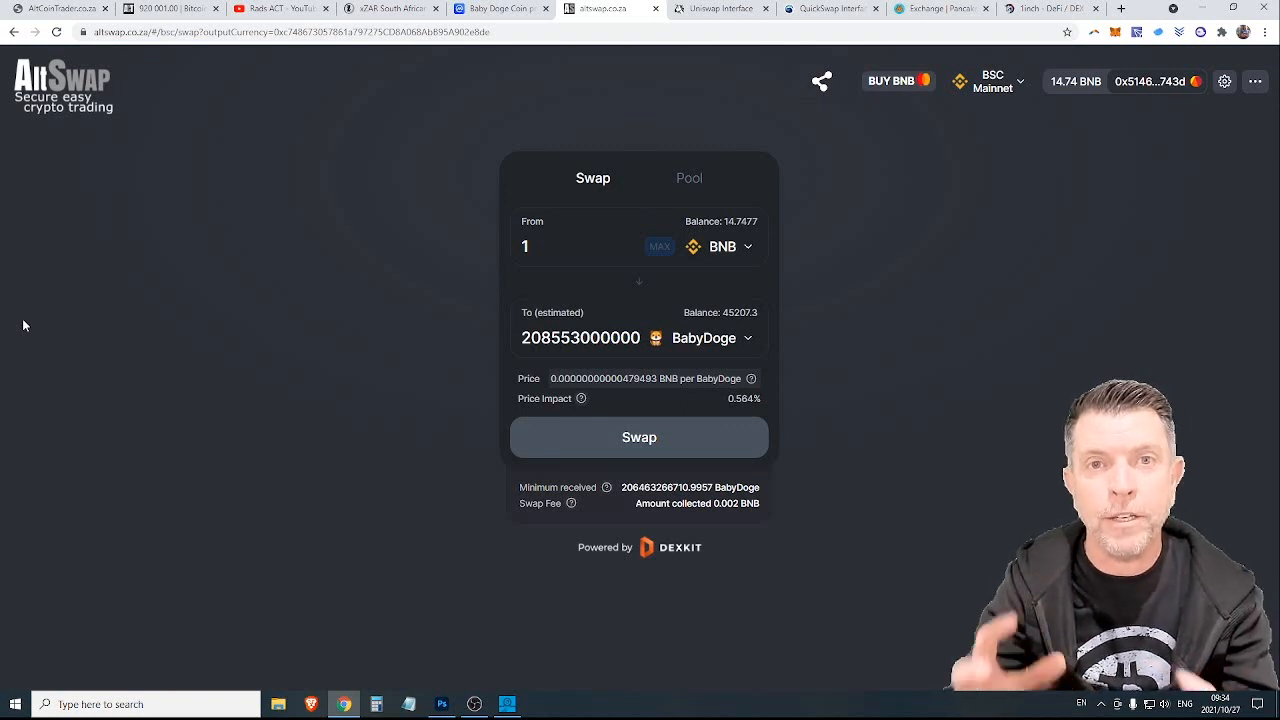
mouse_move(68, 358)
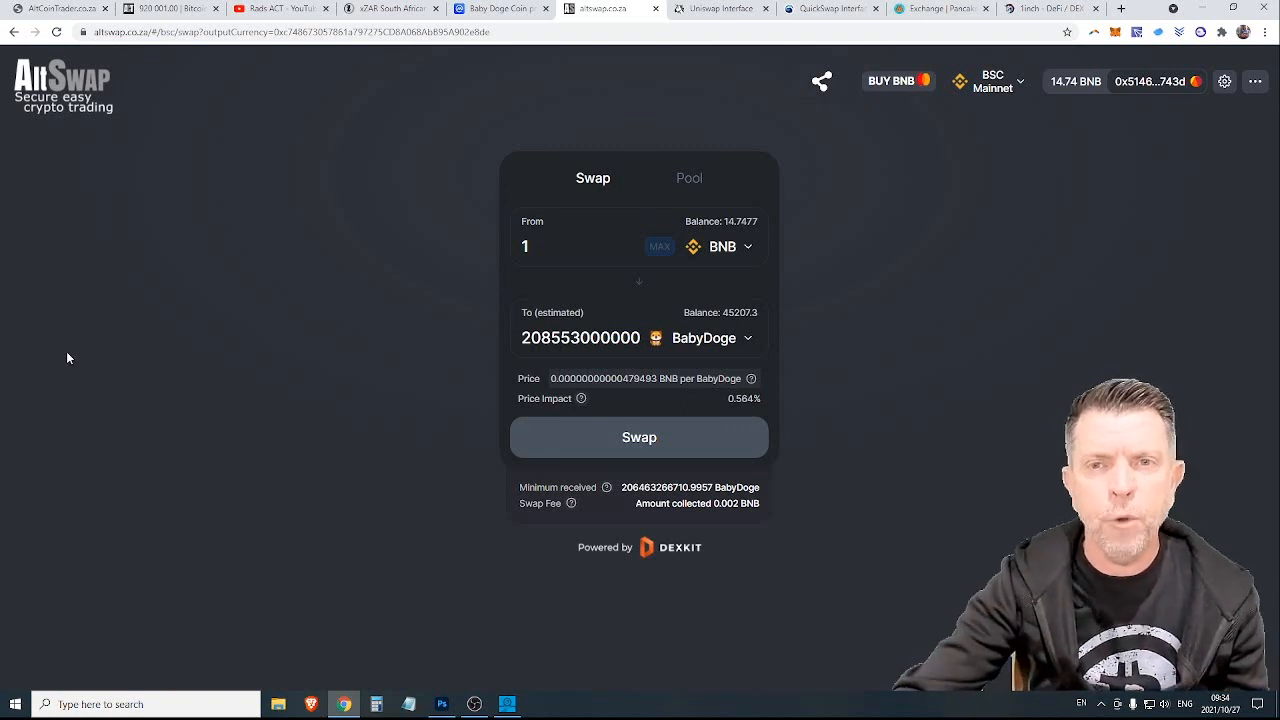
click(720, 8)
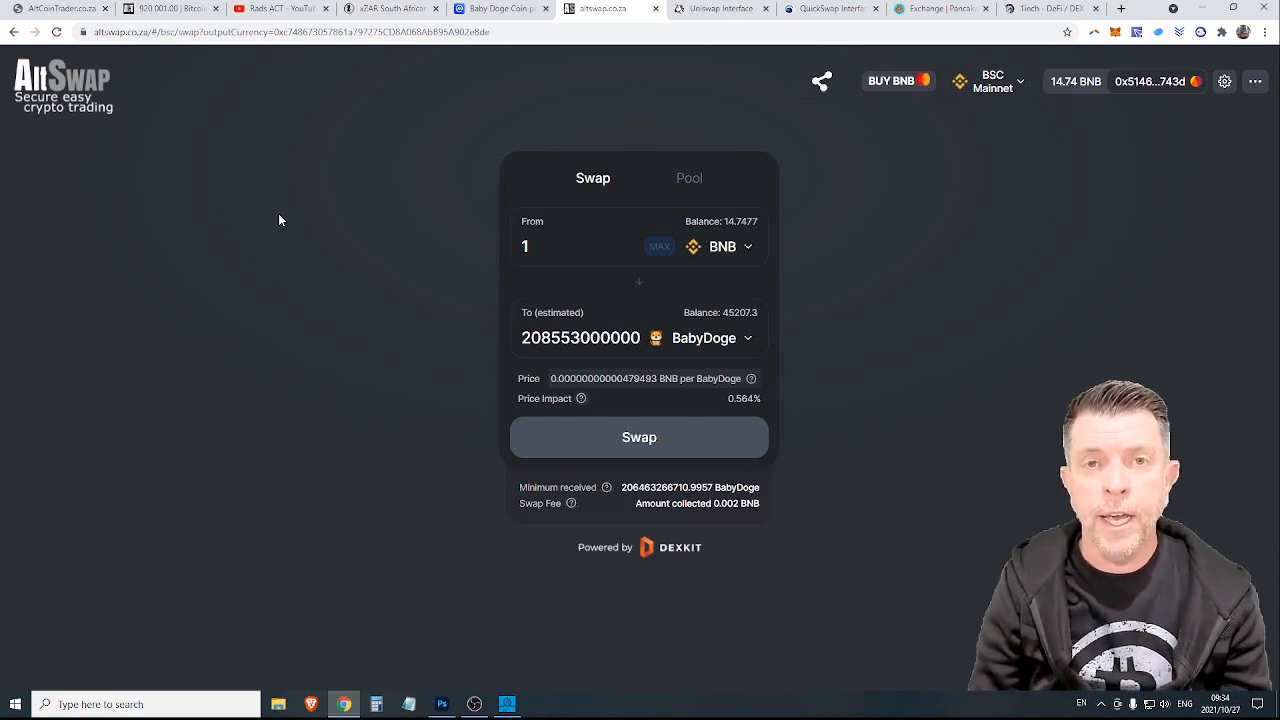
mouse_move(660, 156)
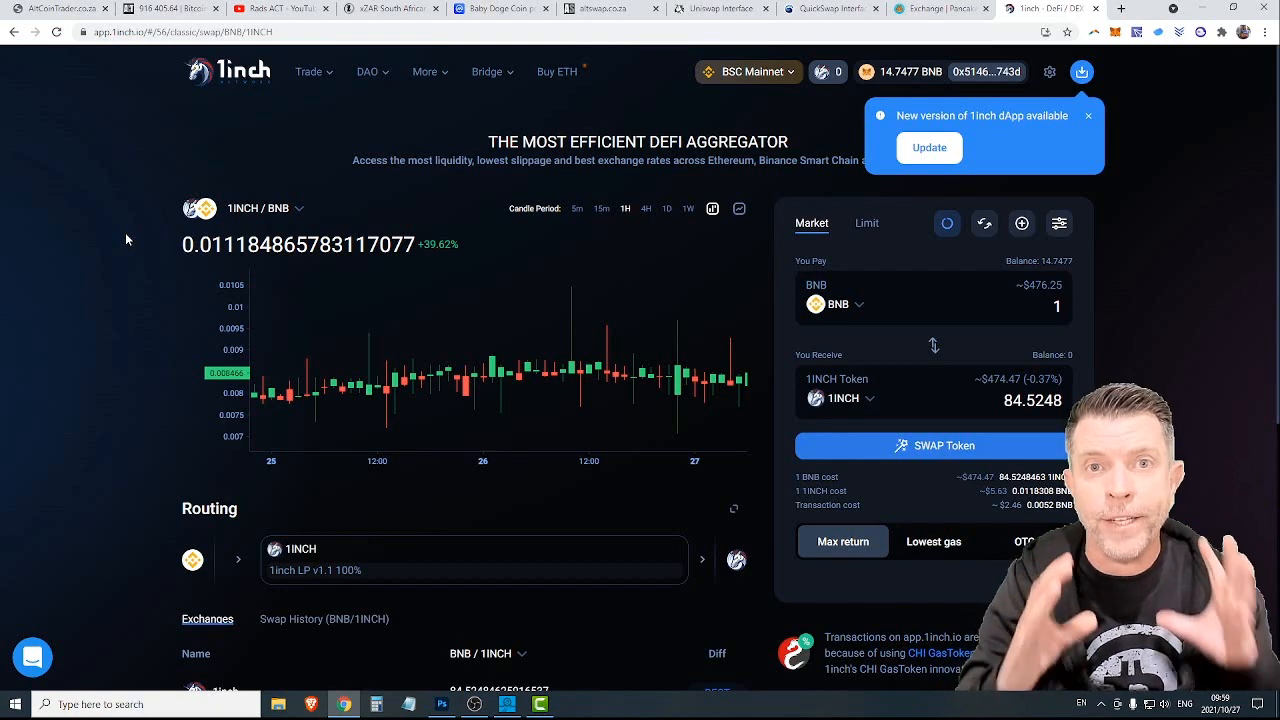
- Browse the xZAR home page down to the Polygon contract address and back up
click(404, 8)
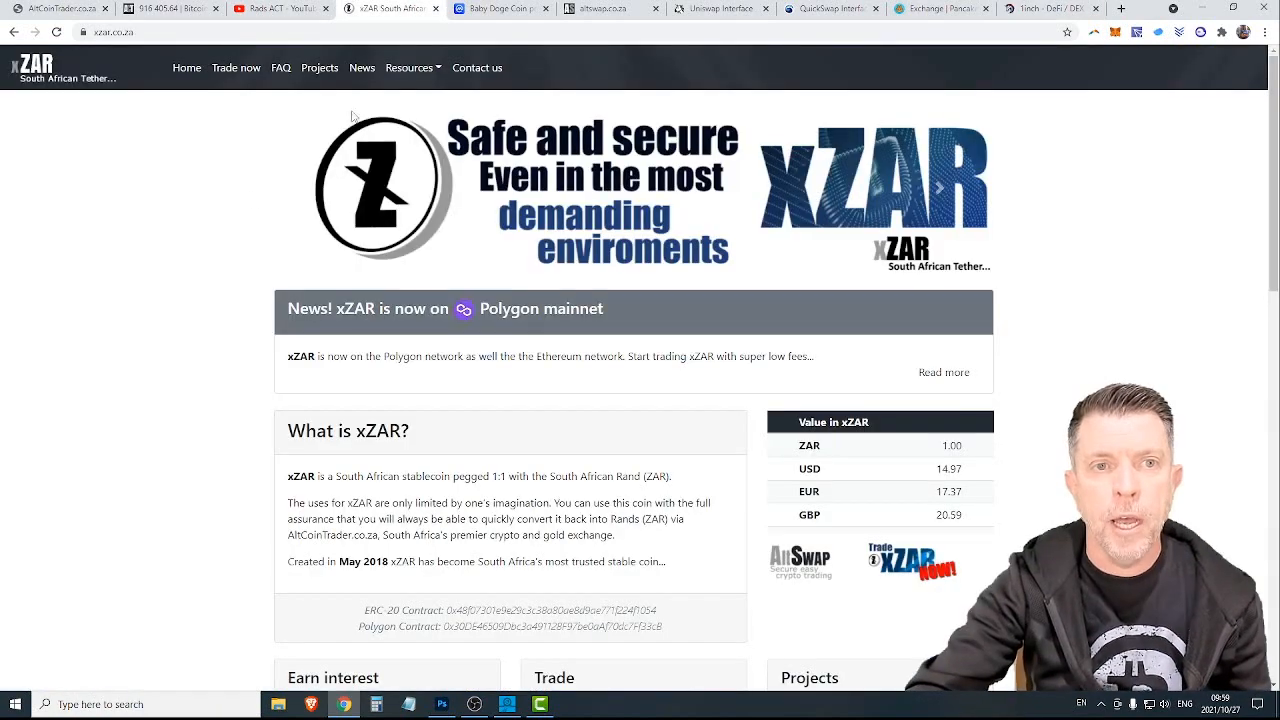
mouse_move(212, 236)
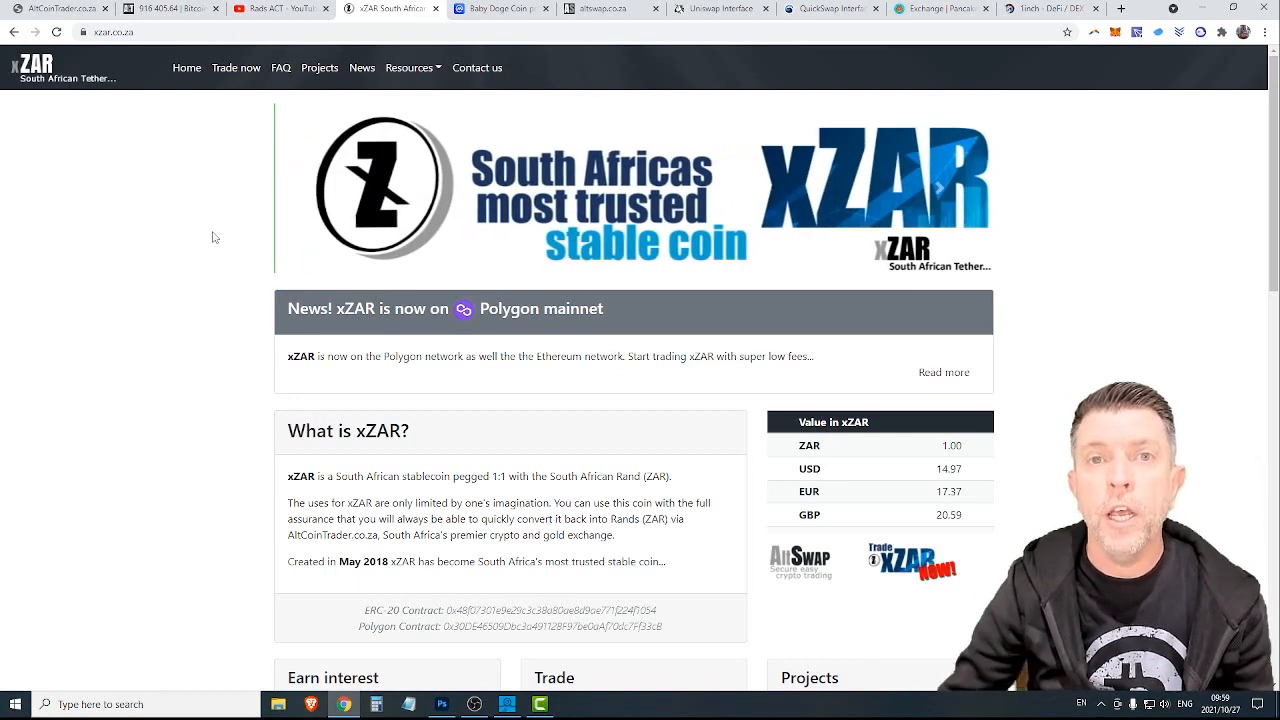
scroll(down, 3)
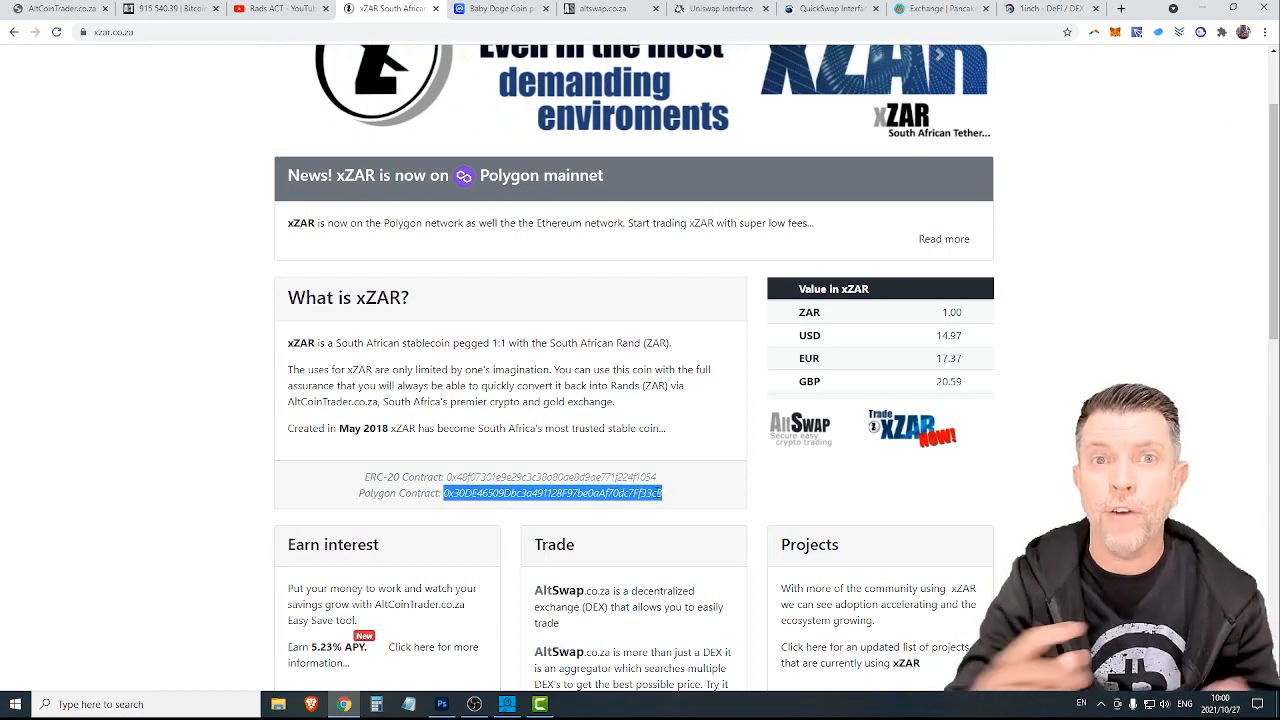
scroll(up, 3)
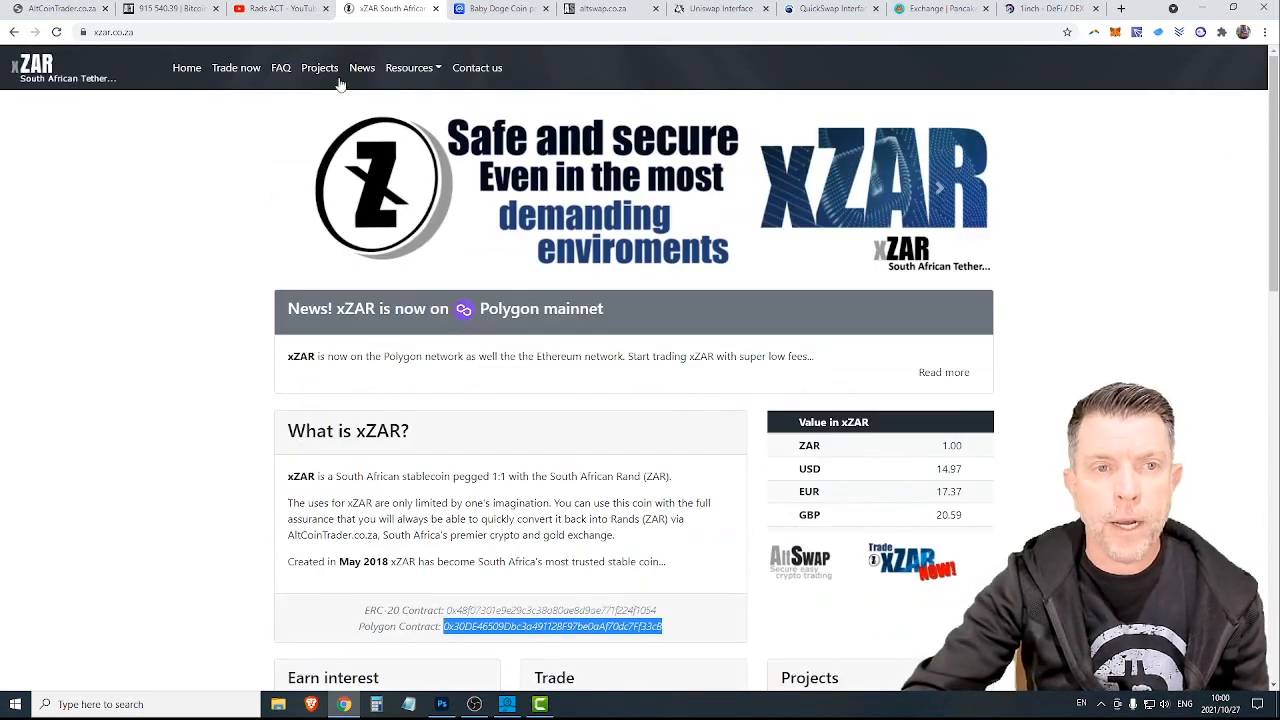
- View the Projects page's Ethereum exchange list, checking the BSC section that says coming soon
click(320, 68)
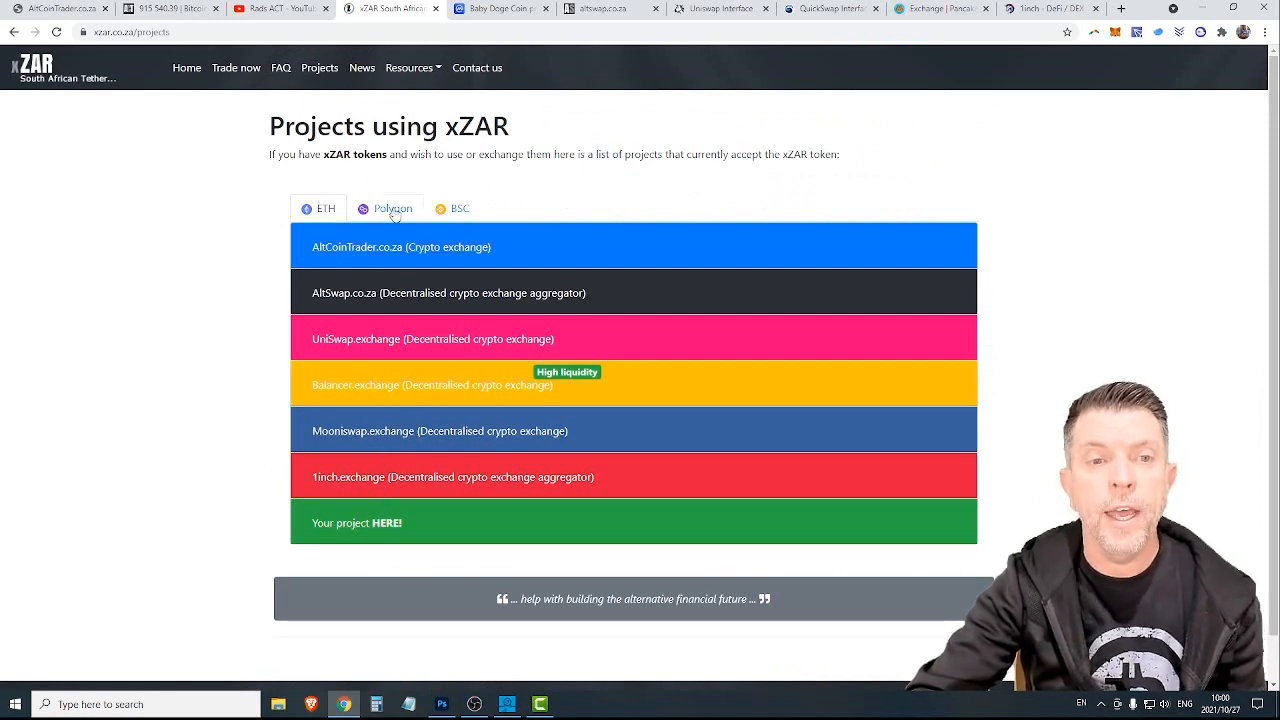
click(460, 208)
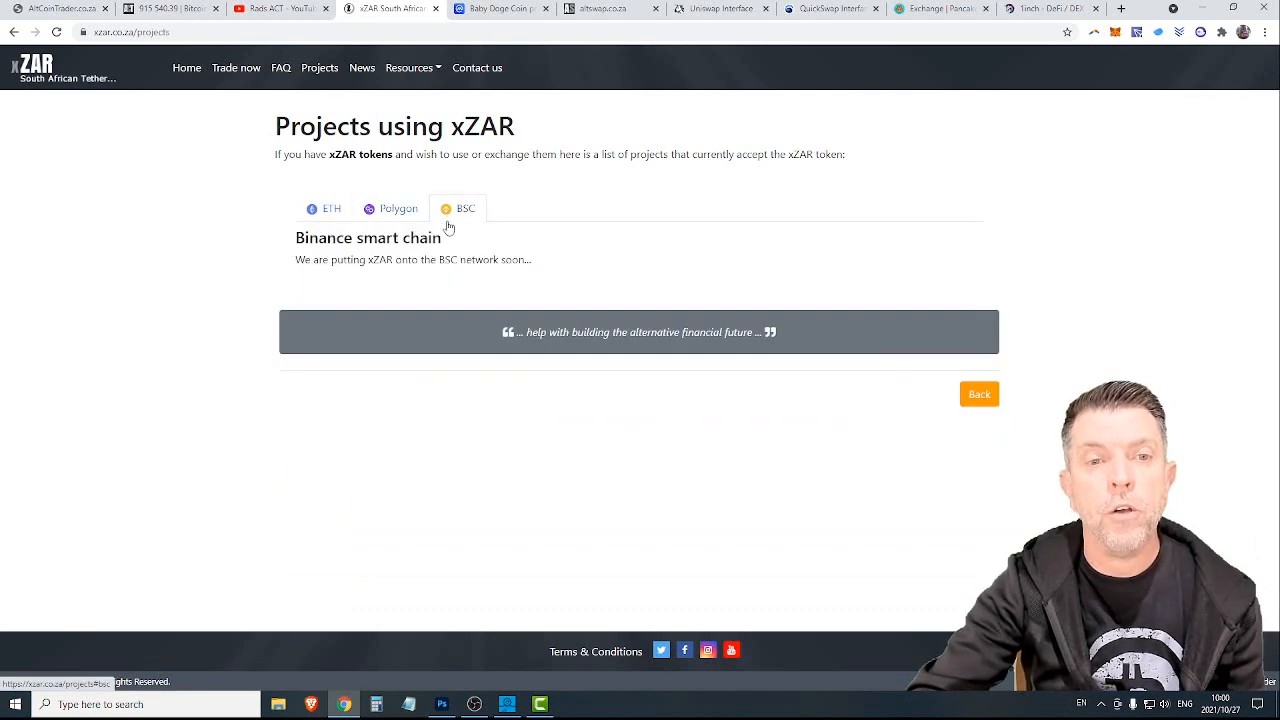
click(318, 208)
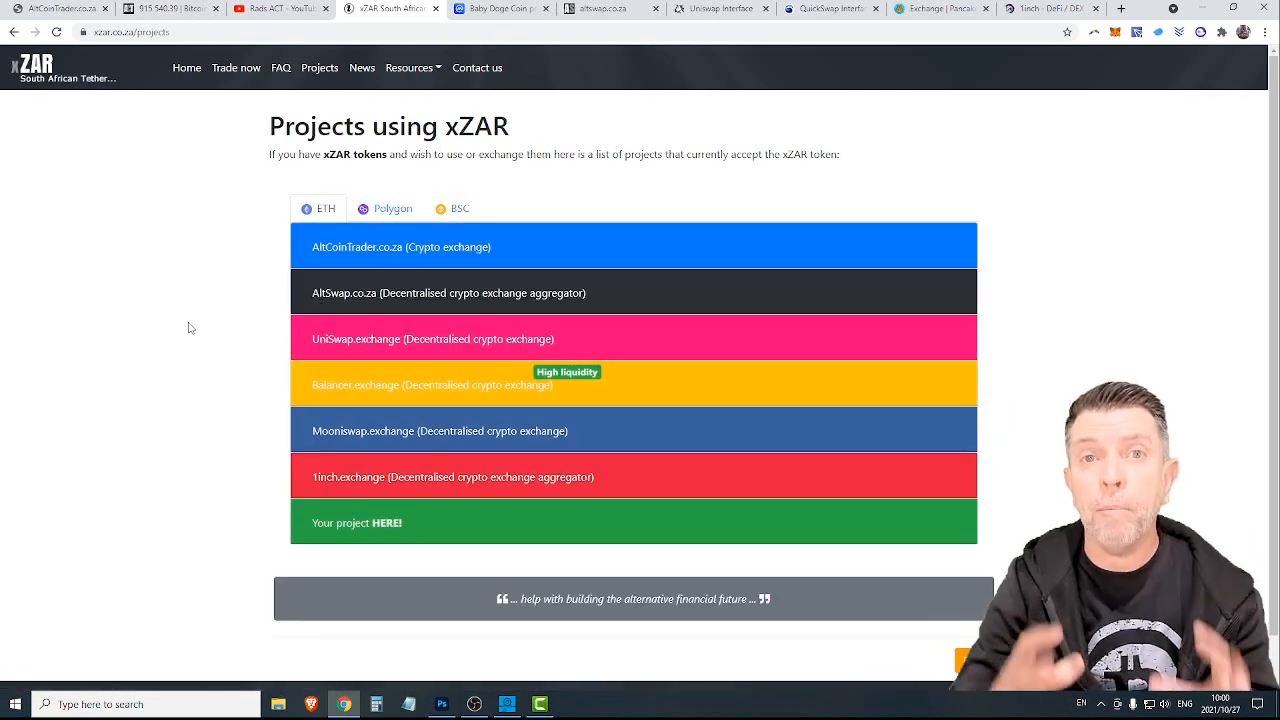